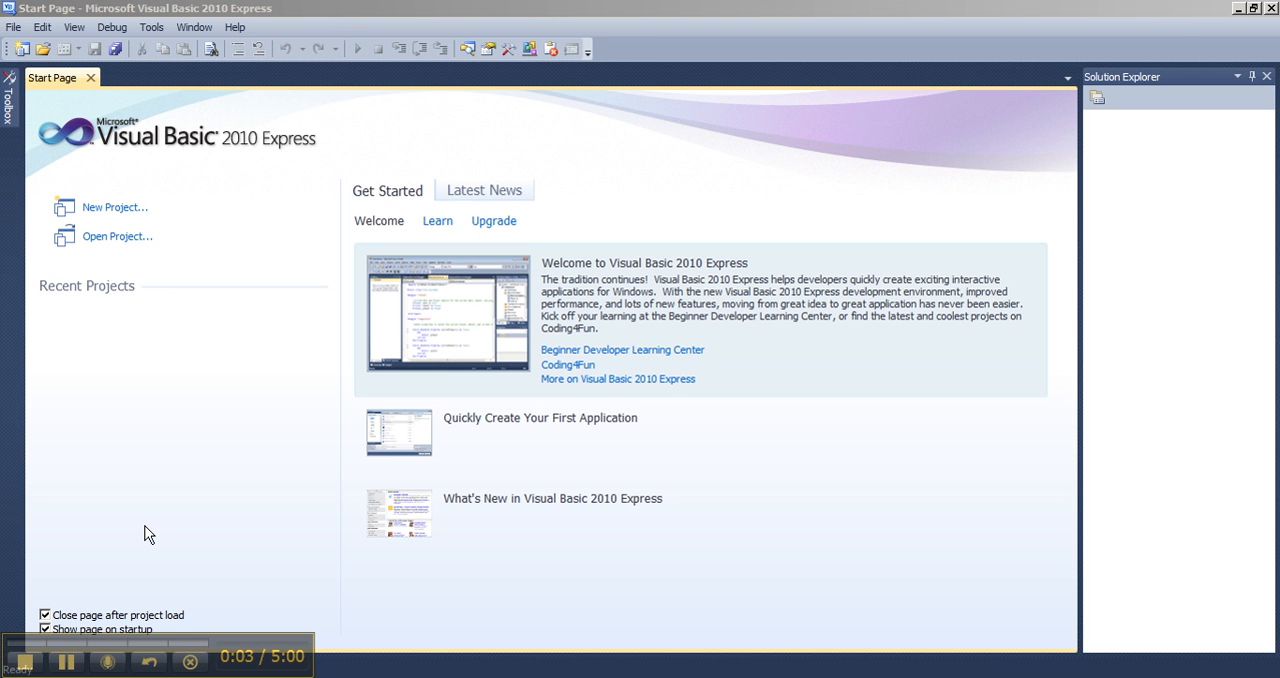
pyautogui.moveTo(35, 112)
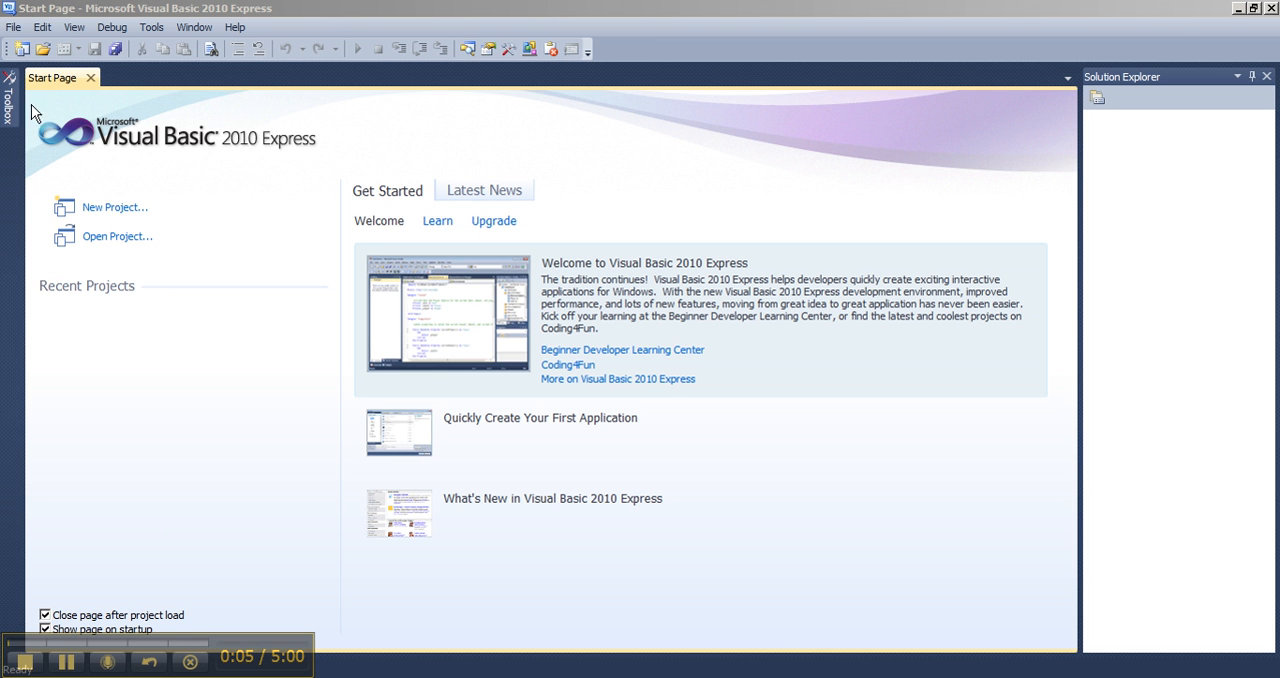
pyautogui.moveTo(12, 46)
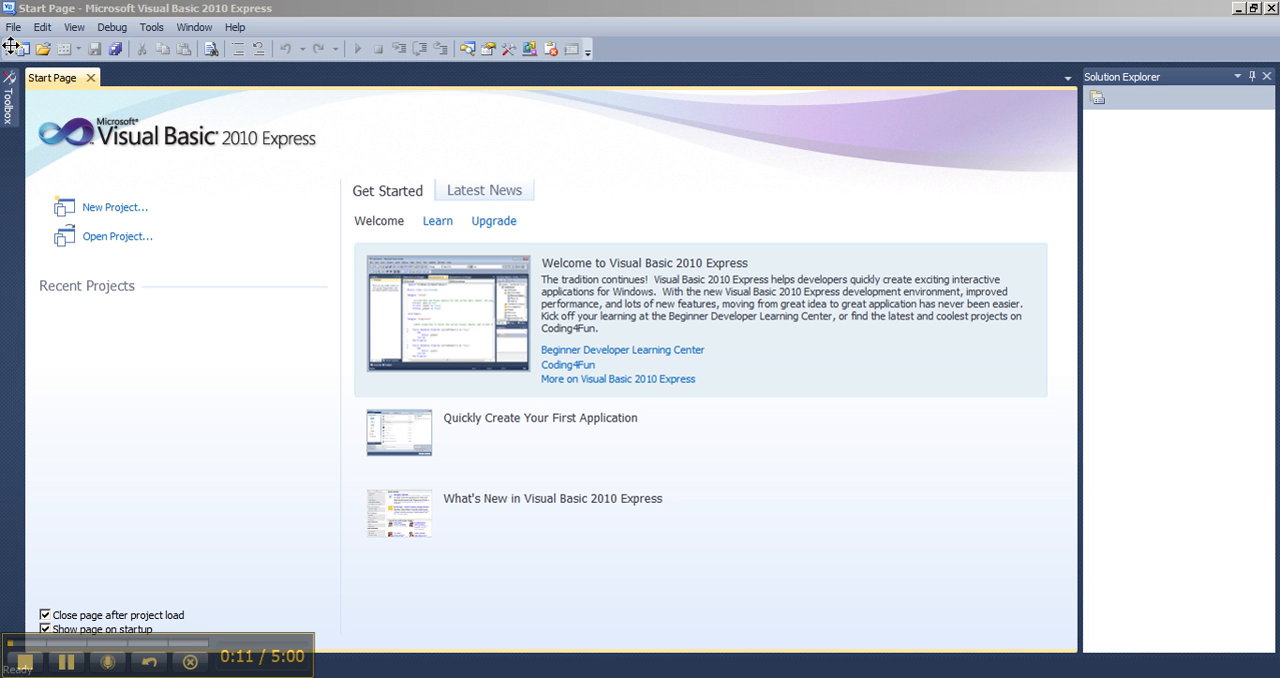
# Create a new Windows Forms Application project, WindowsApplication1, via File > New Project.
pyautogui.click(13, 27)
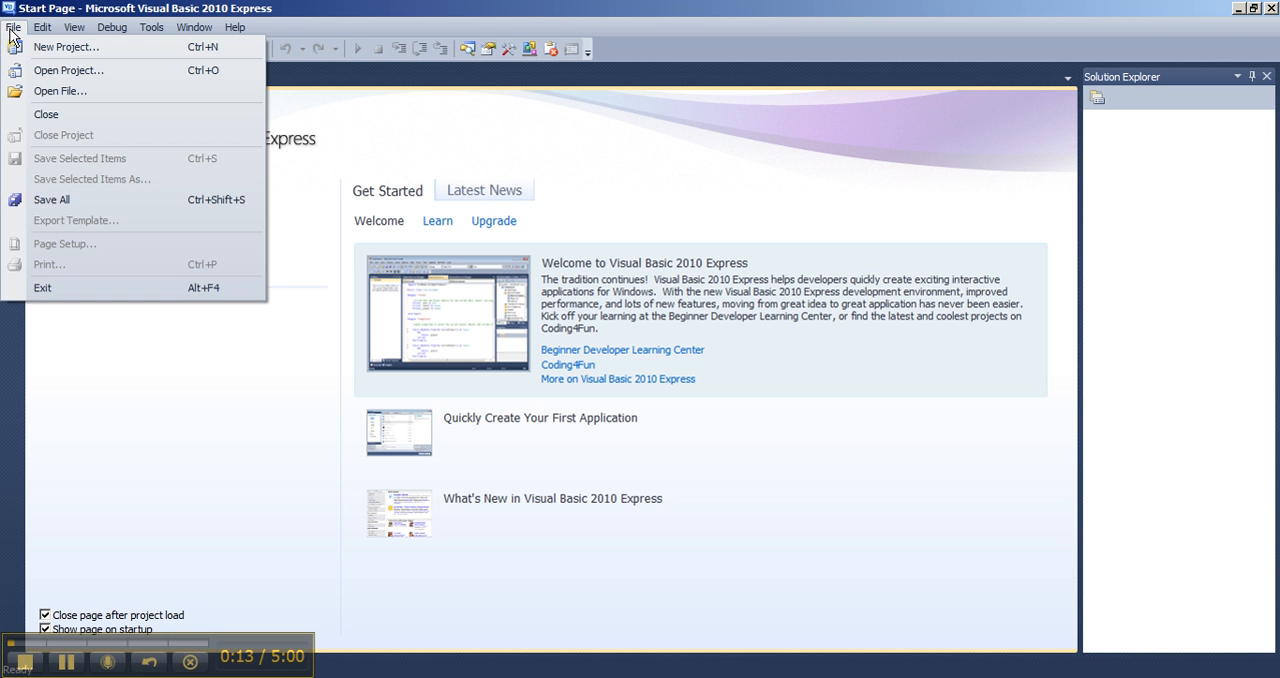
pyautogui.click(66, 46)
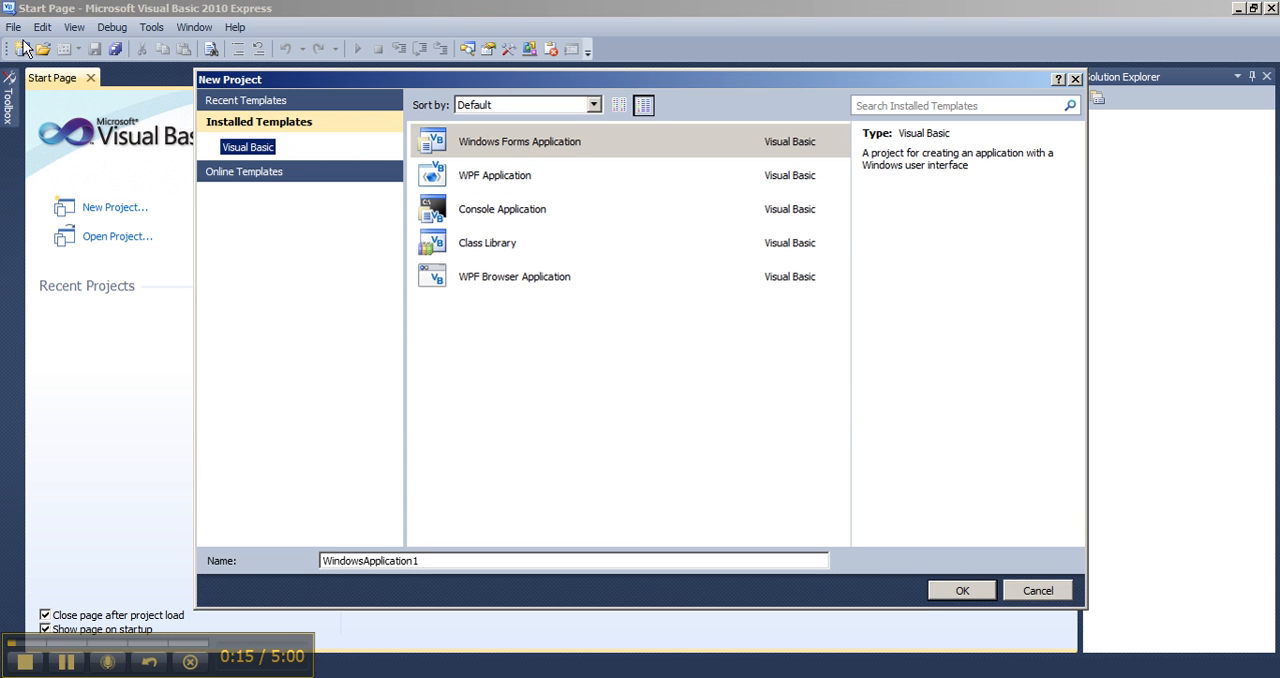
pyautogui.moveTo(556, 150)
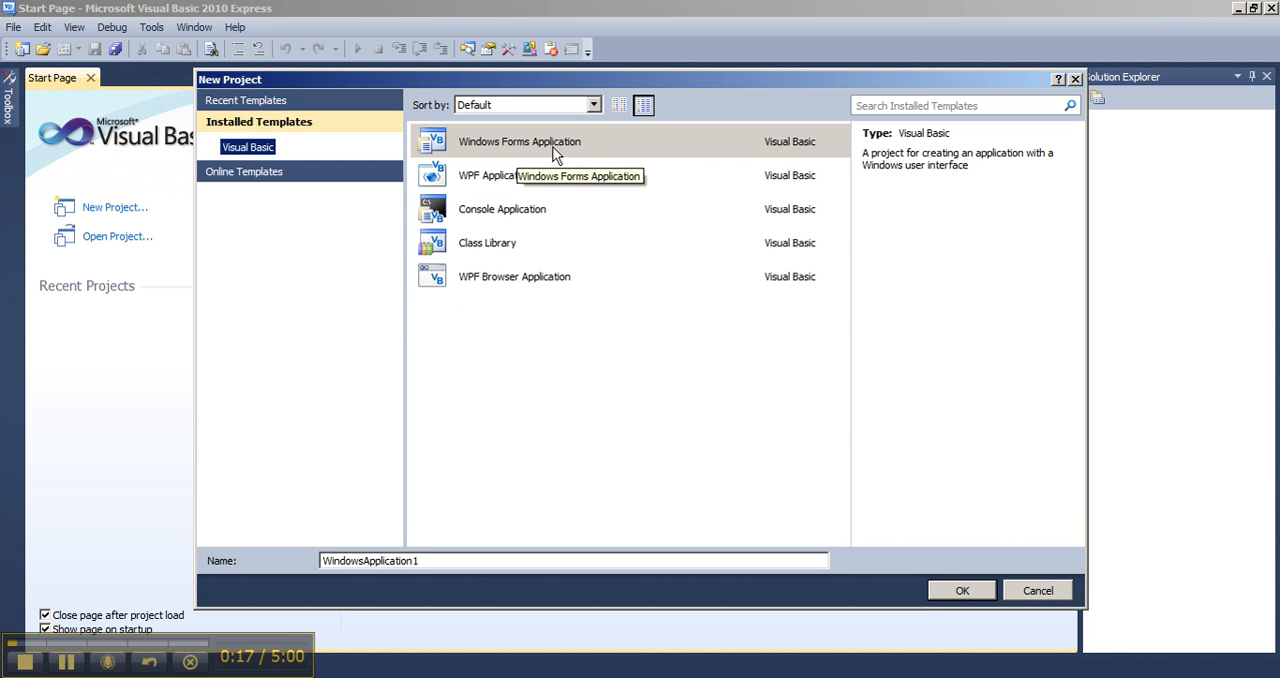
pyautogui.moveTo(962, 590)
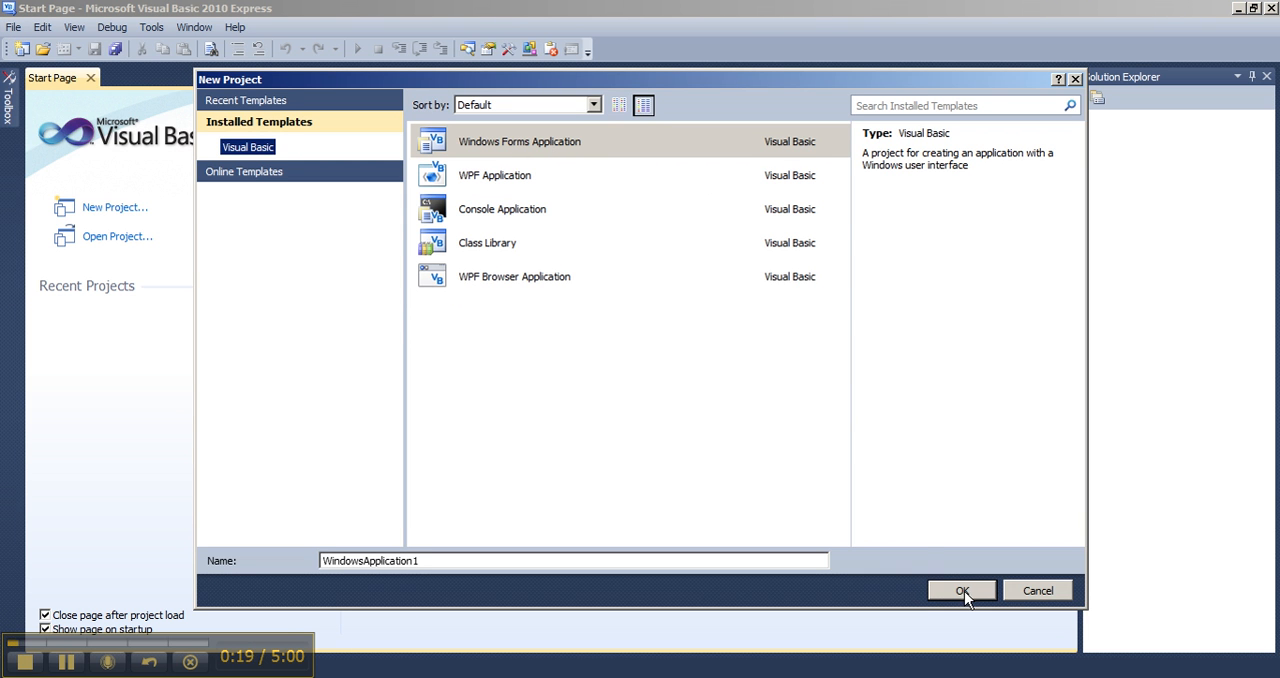
pyautogui.click(961, 590)
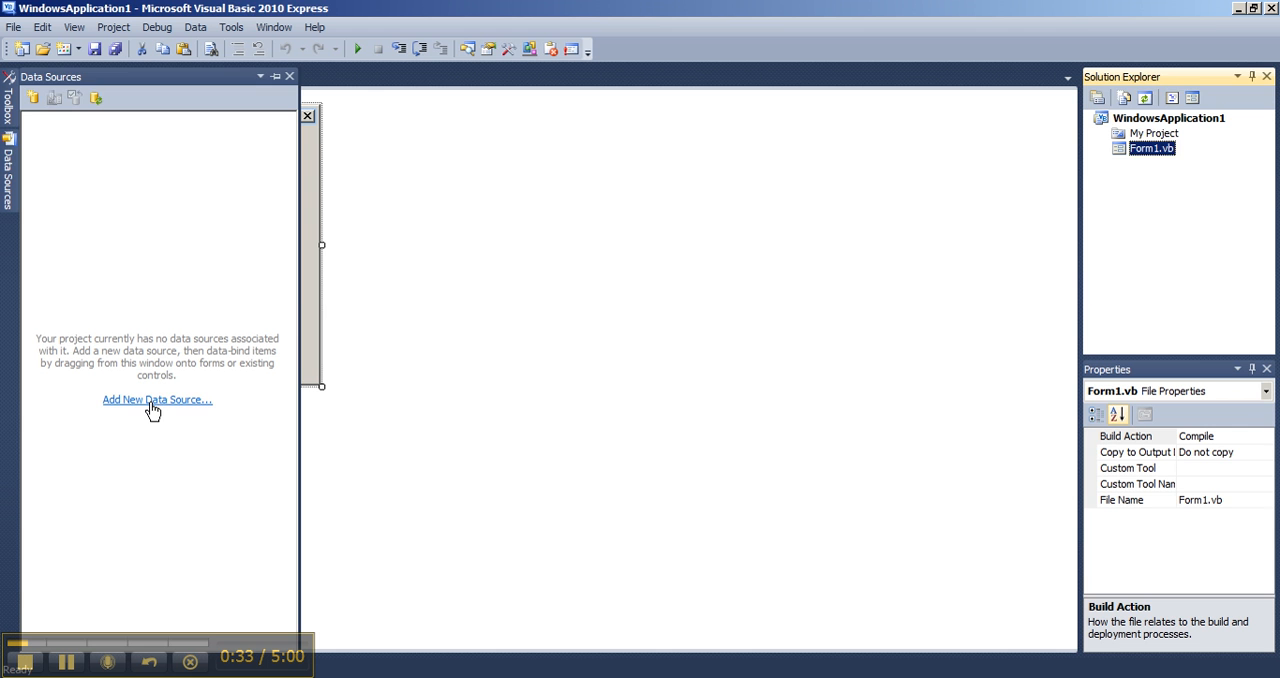
# Add a new data source with Database as the source type and Dataset as the model.
pyautogui.click(157, 399)
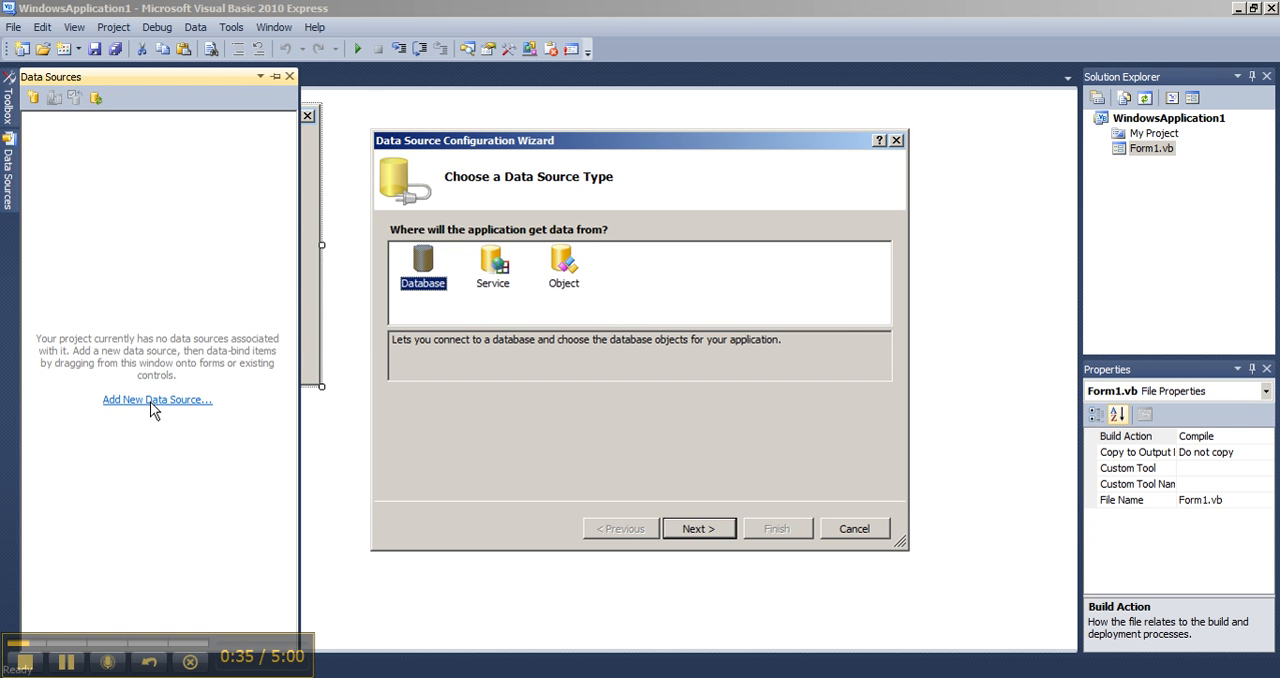
pyautogui.moveTo(490, 225)
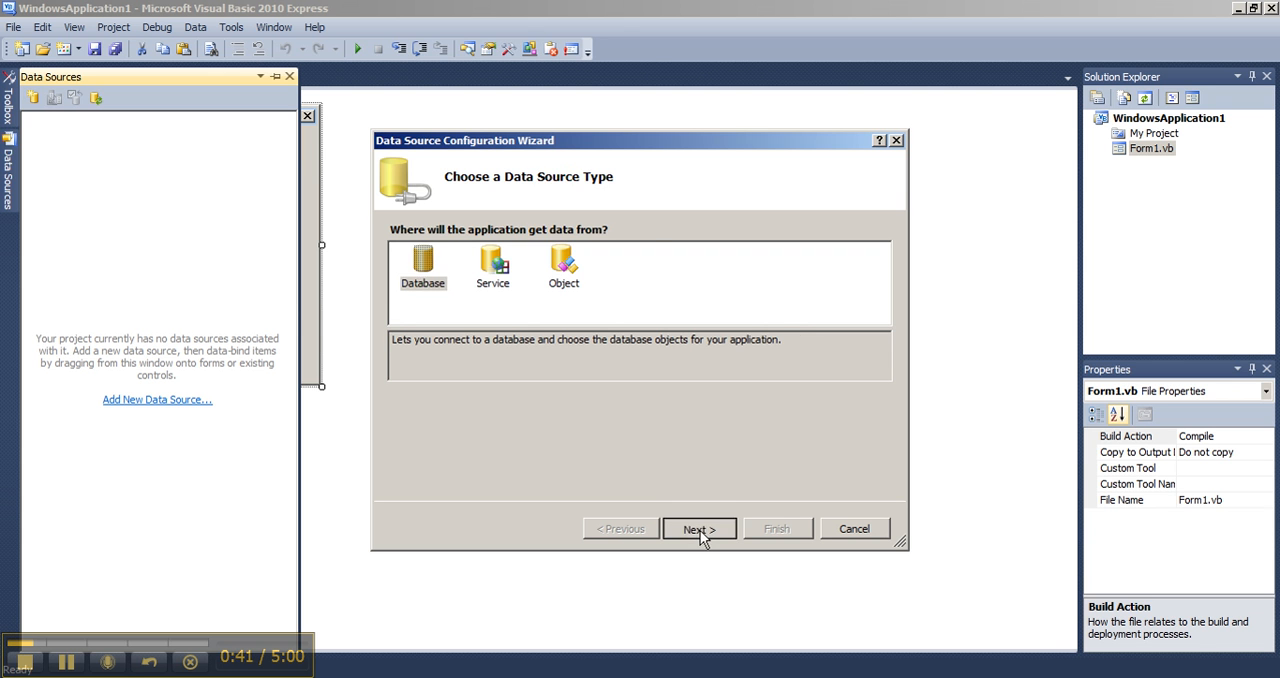
pyautogui.click(698, 529)
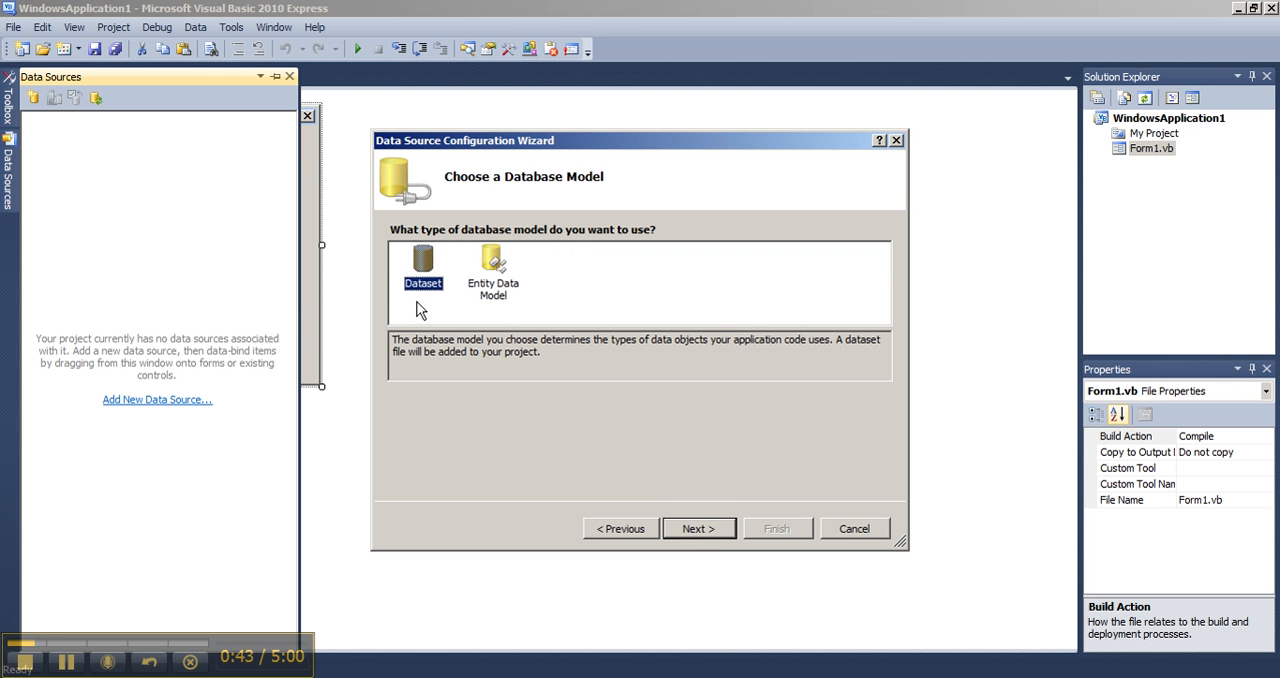
pyautogui.moveTo(496, 243)
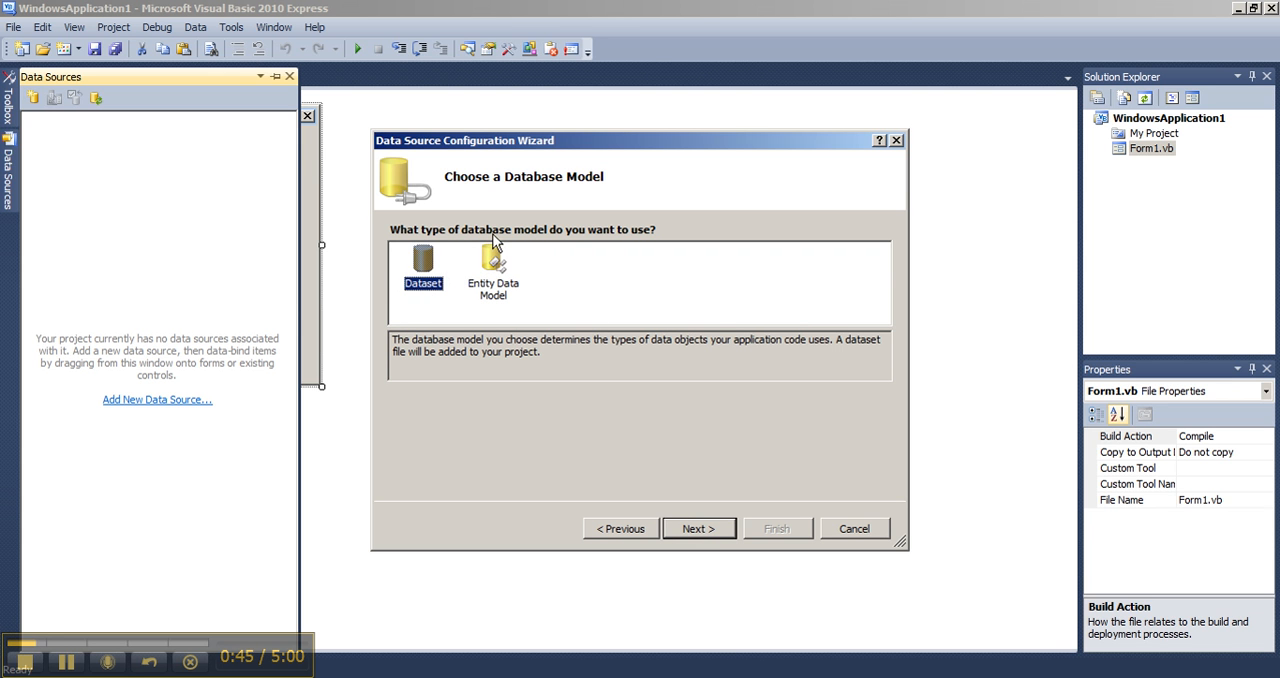
pyautogui.click(698, 528)
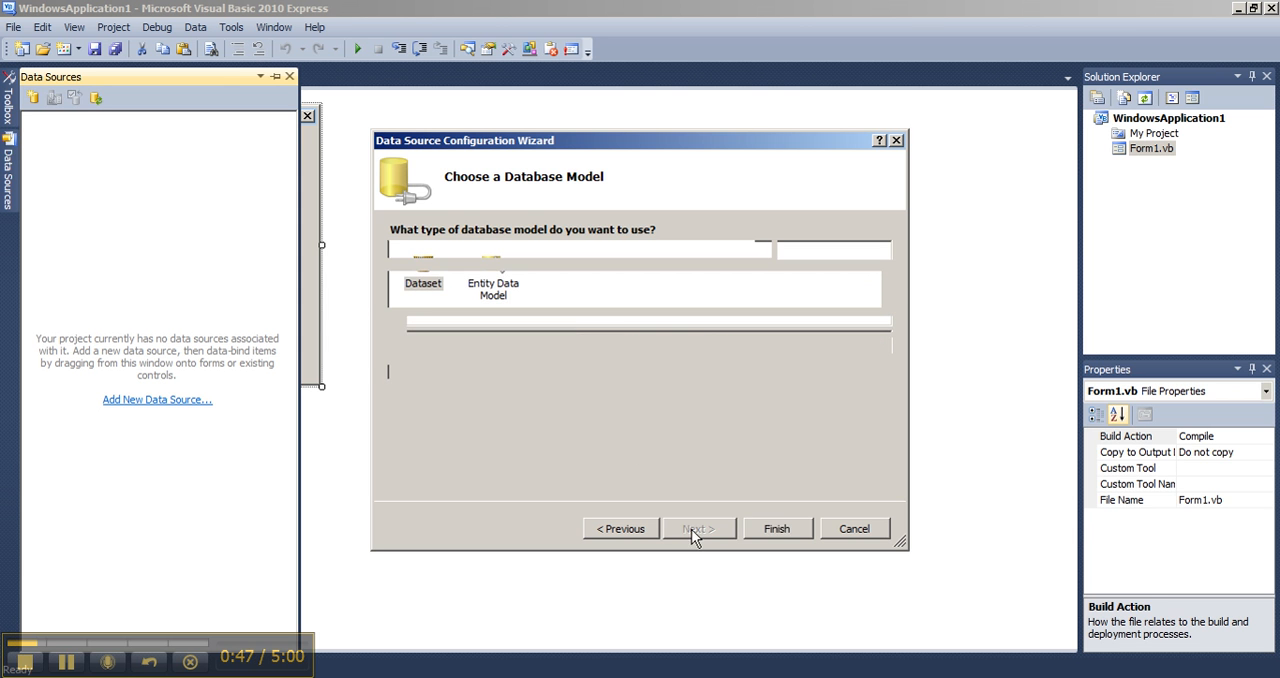
pyautogui.click(698, 528)
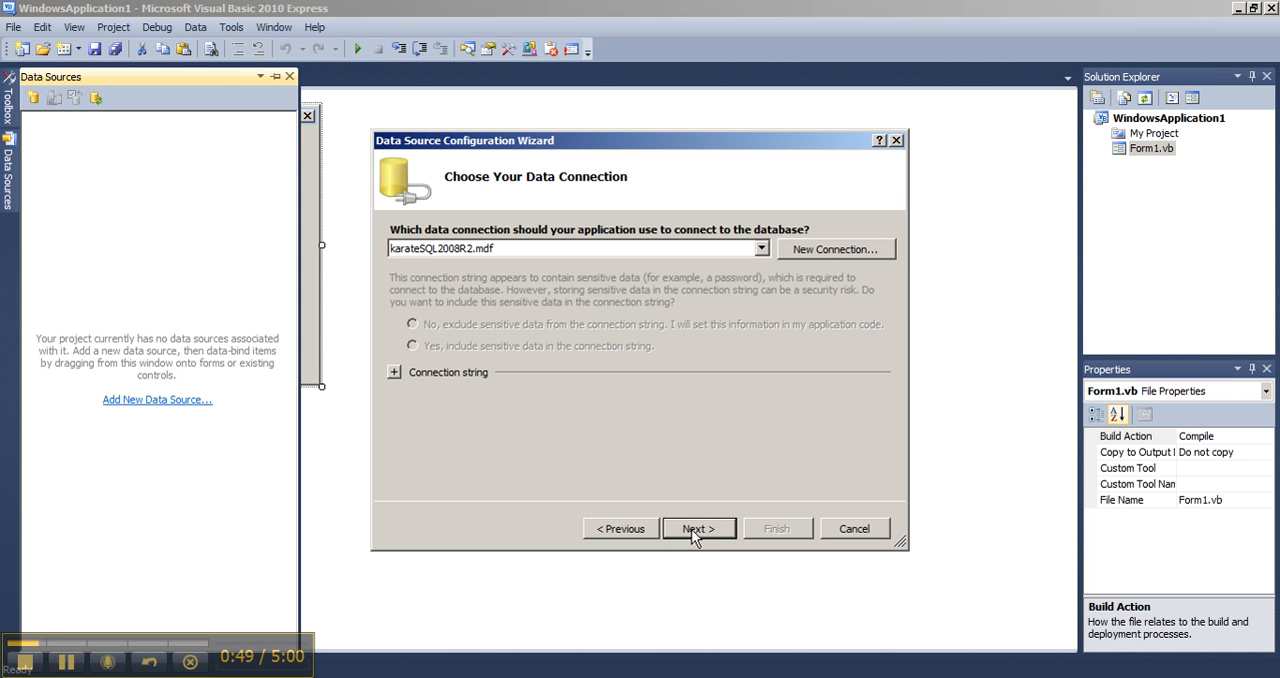
pyautogui.moveTo(834, 263)
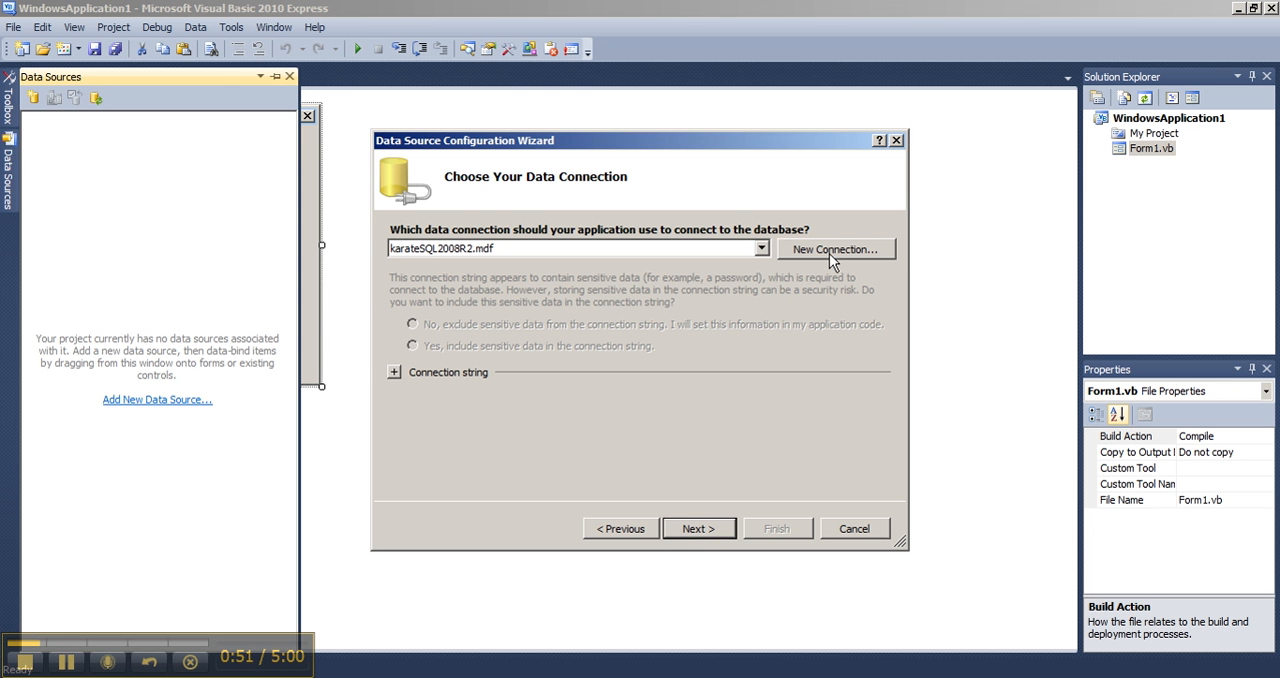
# Define a new connection using Microsoft SQL Server Database File as its data source.
pyautogui.click(835, 249)
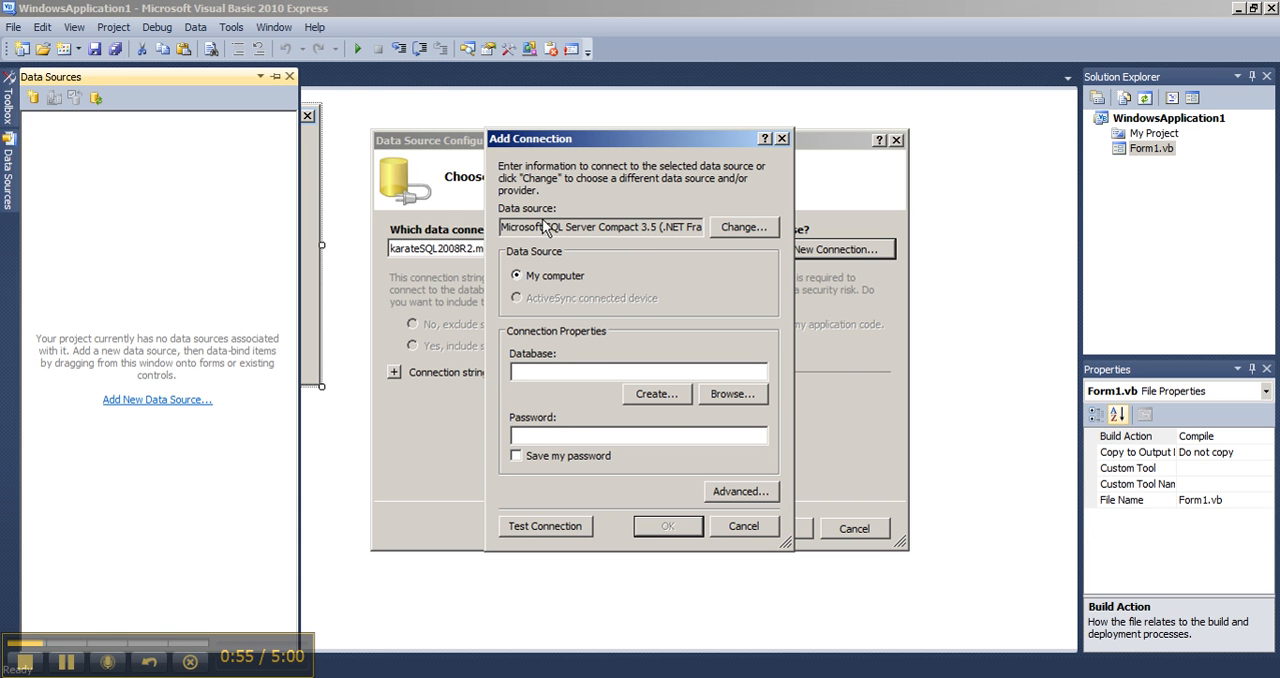
pyautogui.click(742, 227)
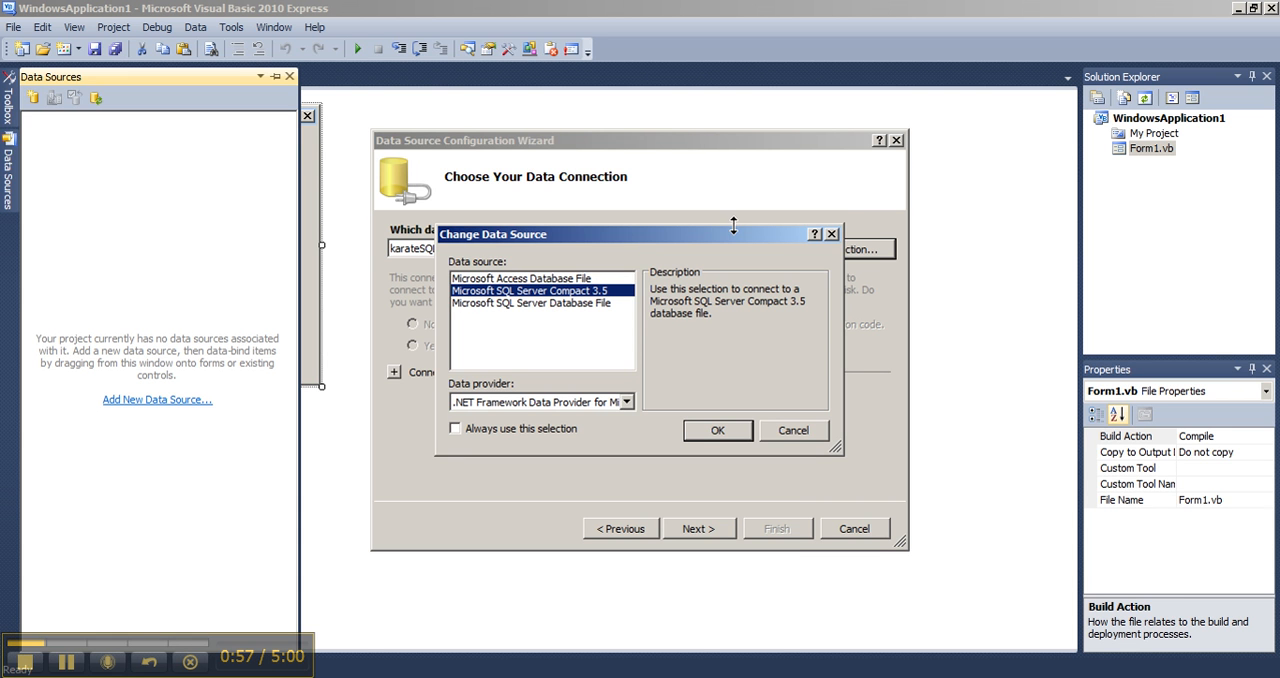
pyautogui.moveTo(479, 308)
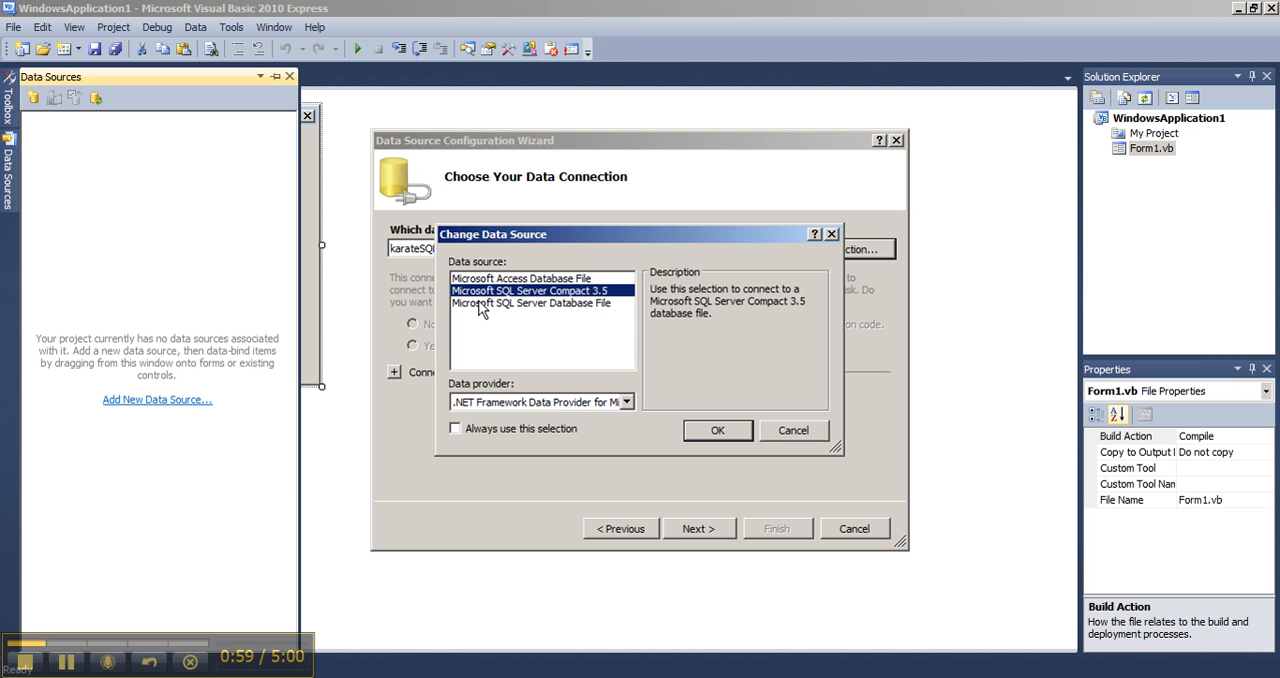
pyautogui.moveTo(563, 308)
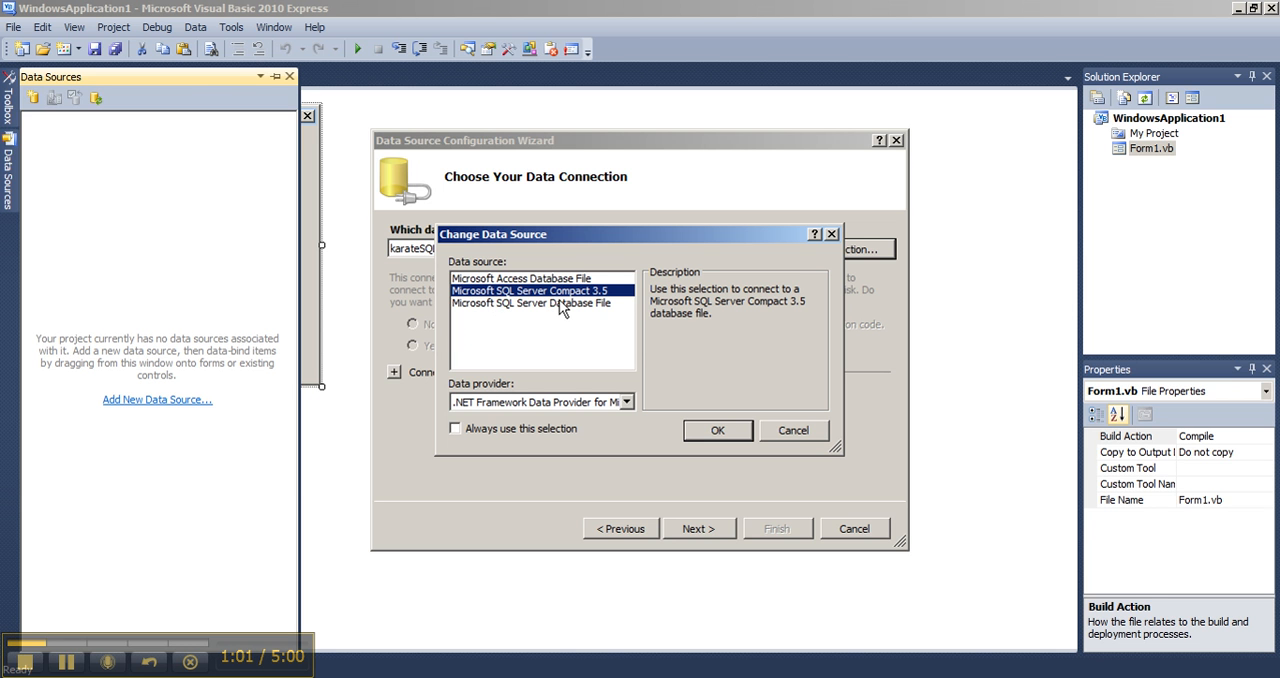
pyautogui.click(531, 303)
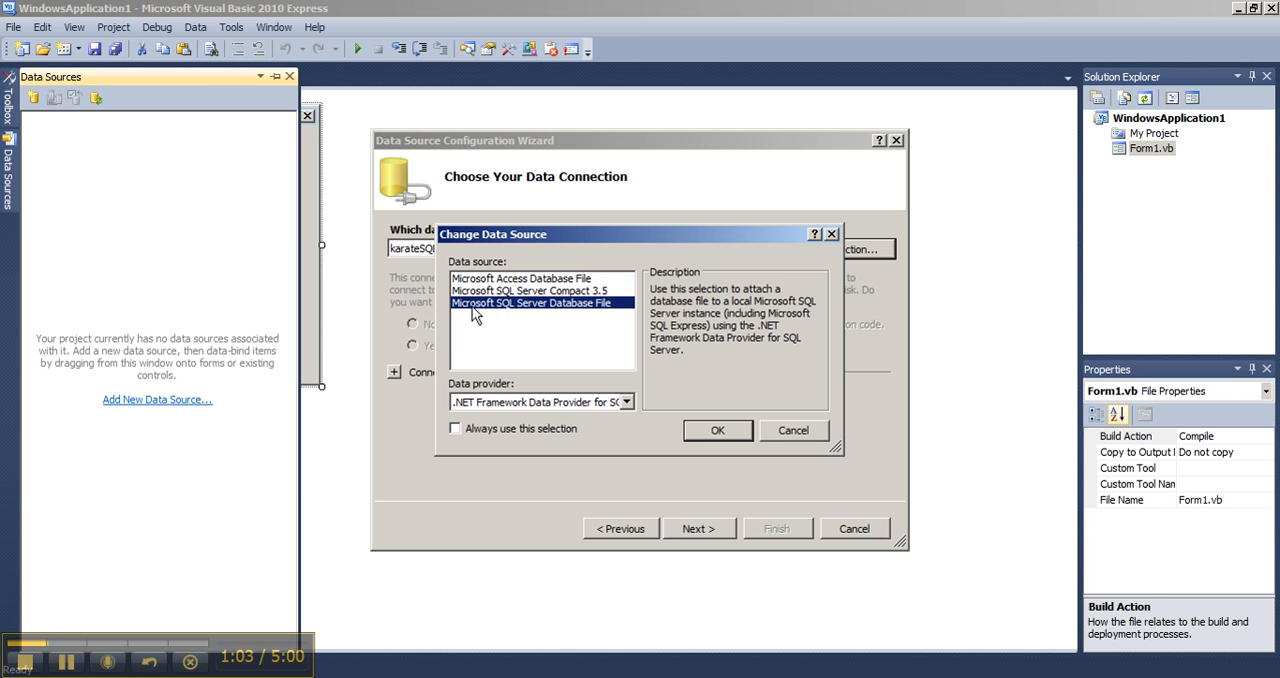
pyautogui.moveTo(518, 310)
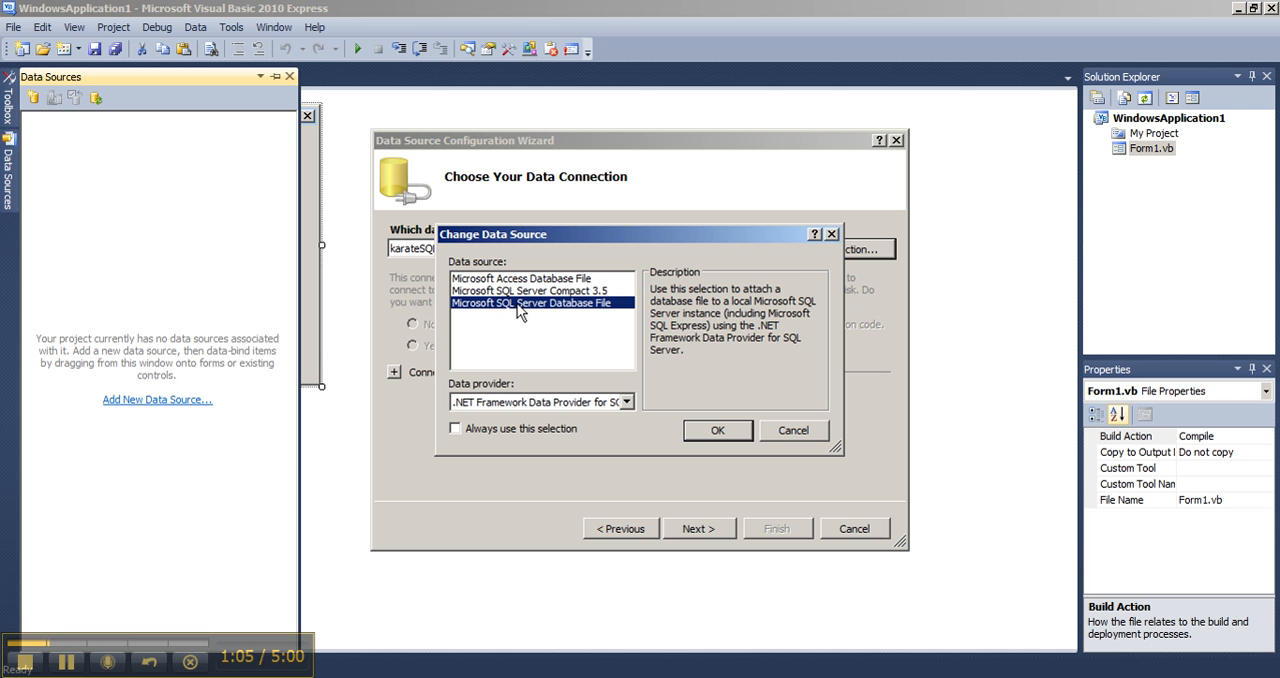
pyautogui.moveTo(600, 312)
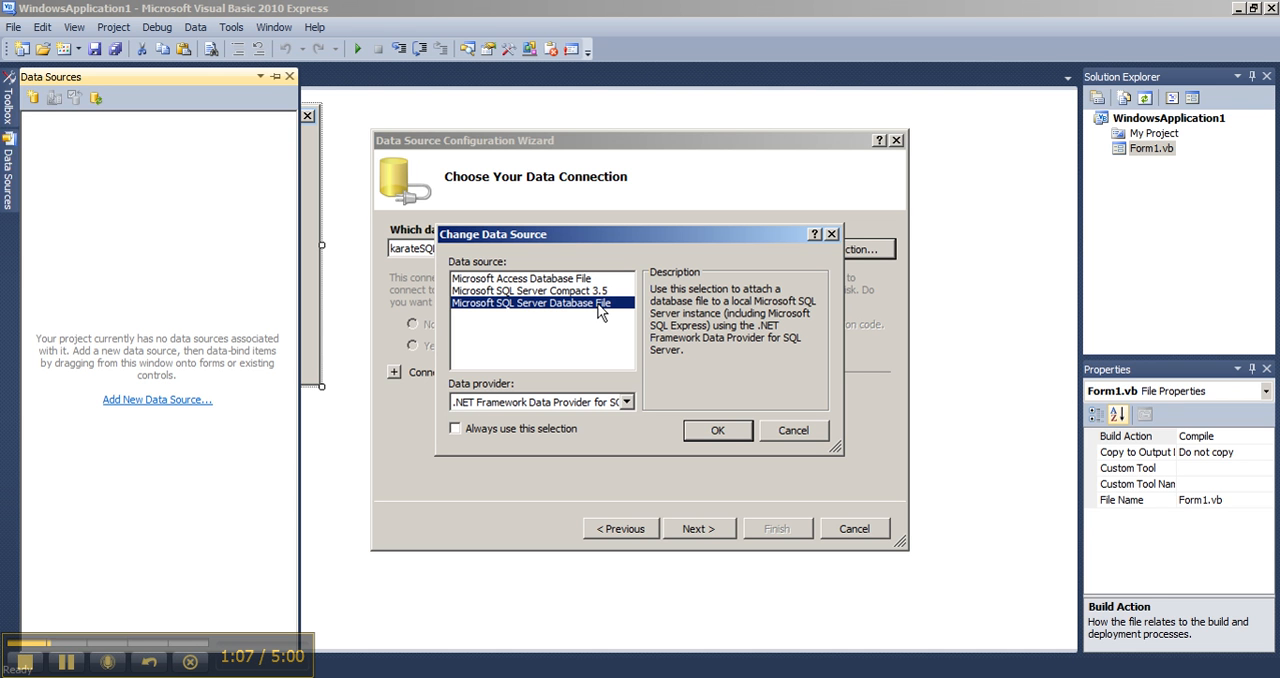
pyautogui.moveTo(462, 392)
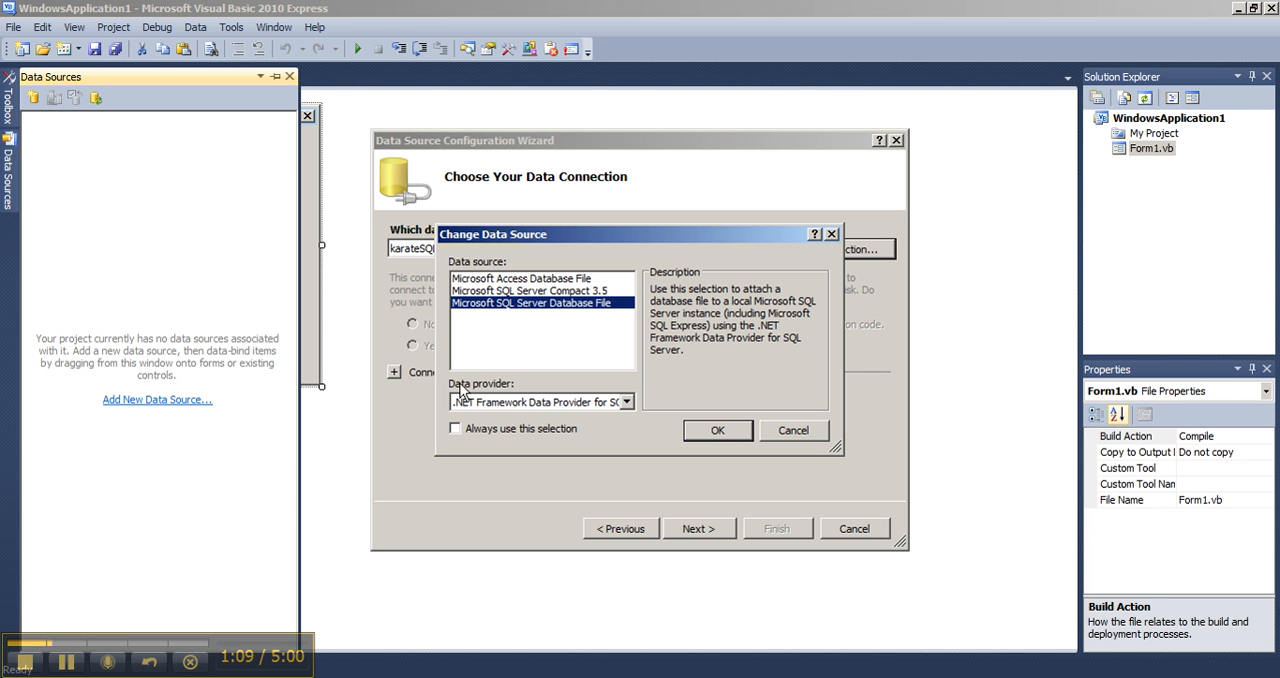
pyautogui.moveTo(527, 400)
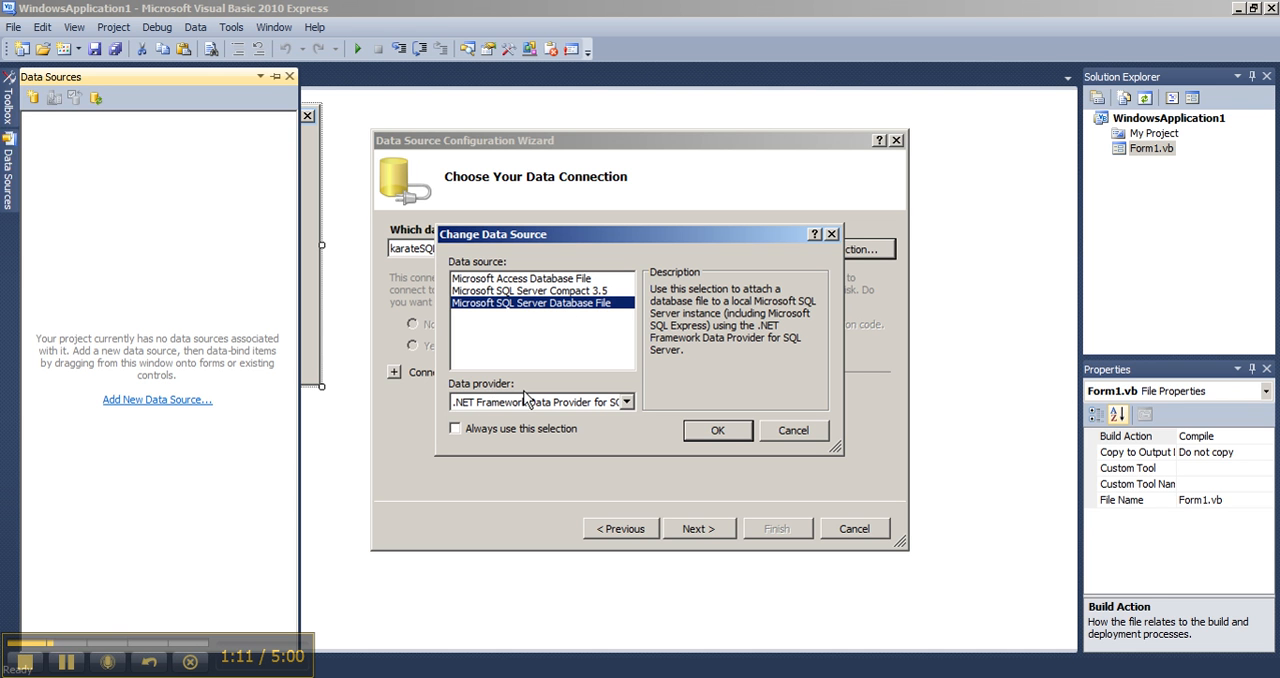
pyautogui.click(717, 430)
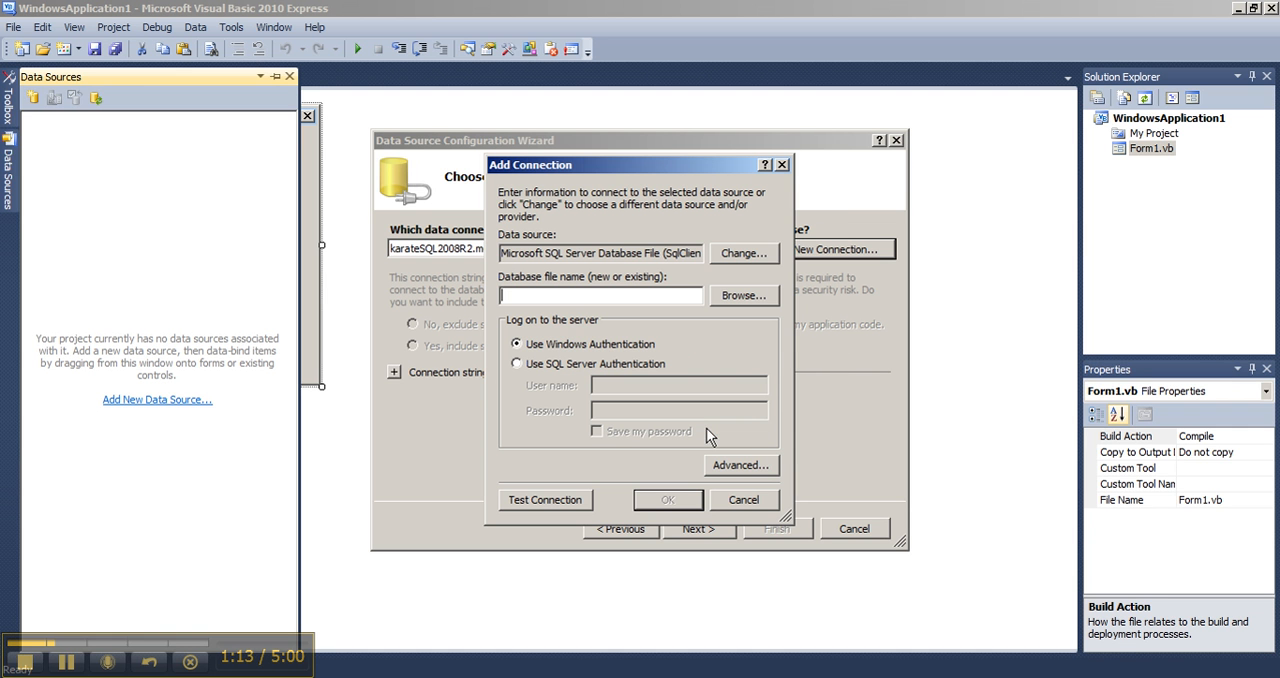
pyautogui.moveTo(499, 300)
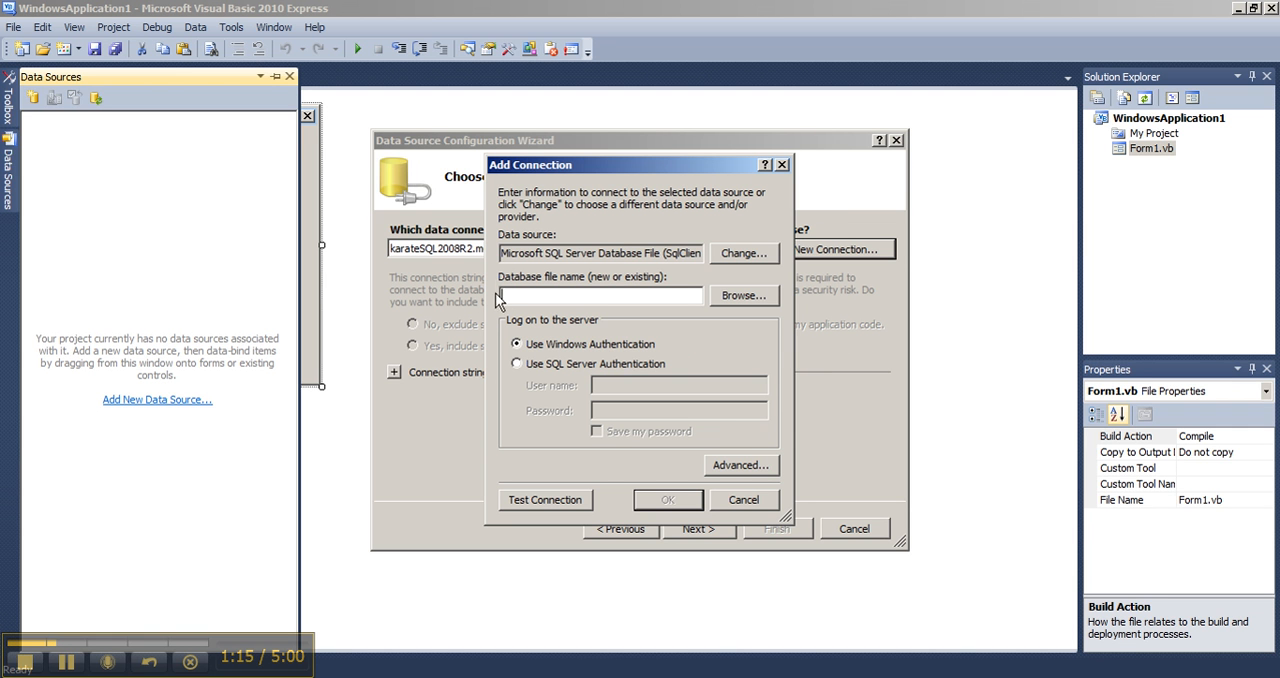
pyautogui.moveTo(745, 308)
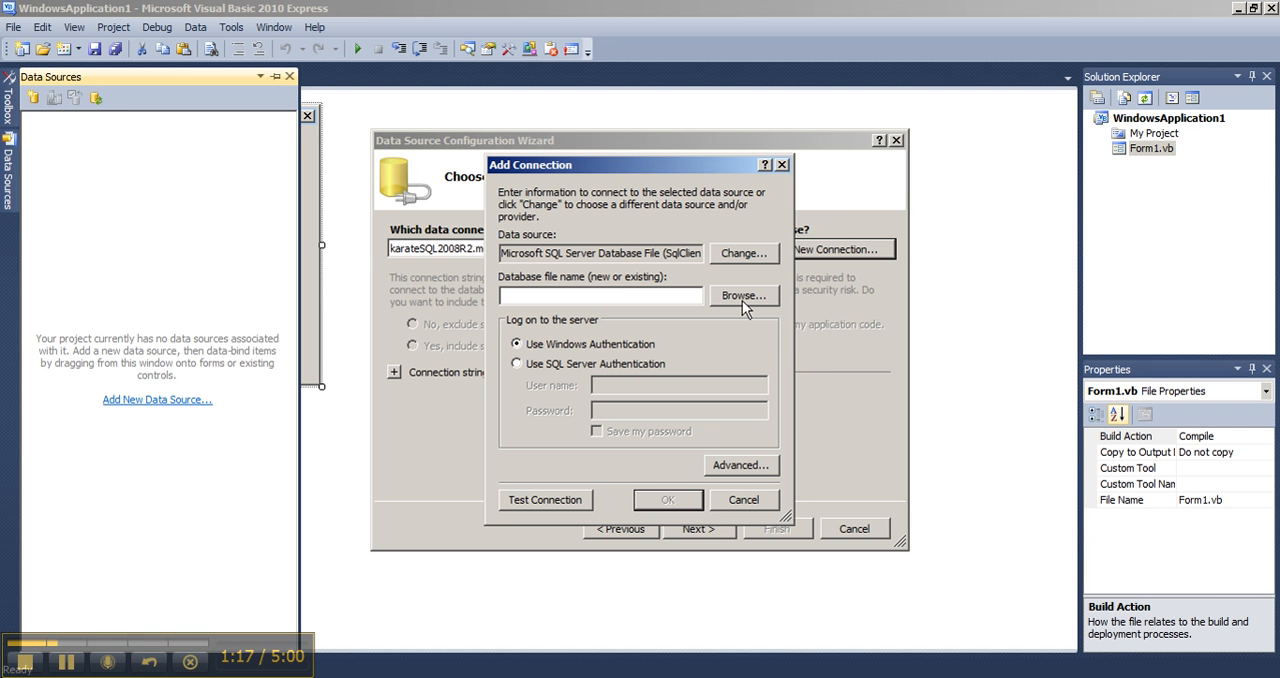
# Browse to C:\Advanced Visual Basic\karate.mdf and confirm the test connection succeeds.
pyautogui.click(742, 295)
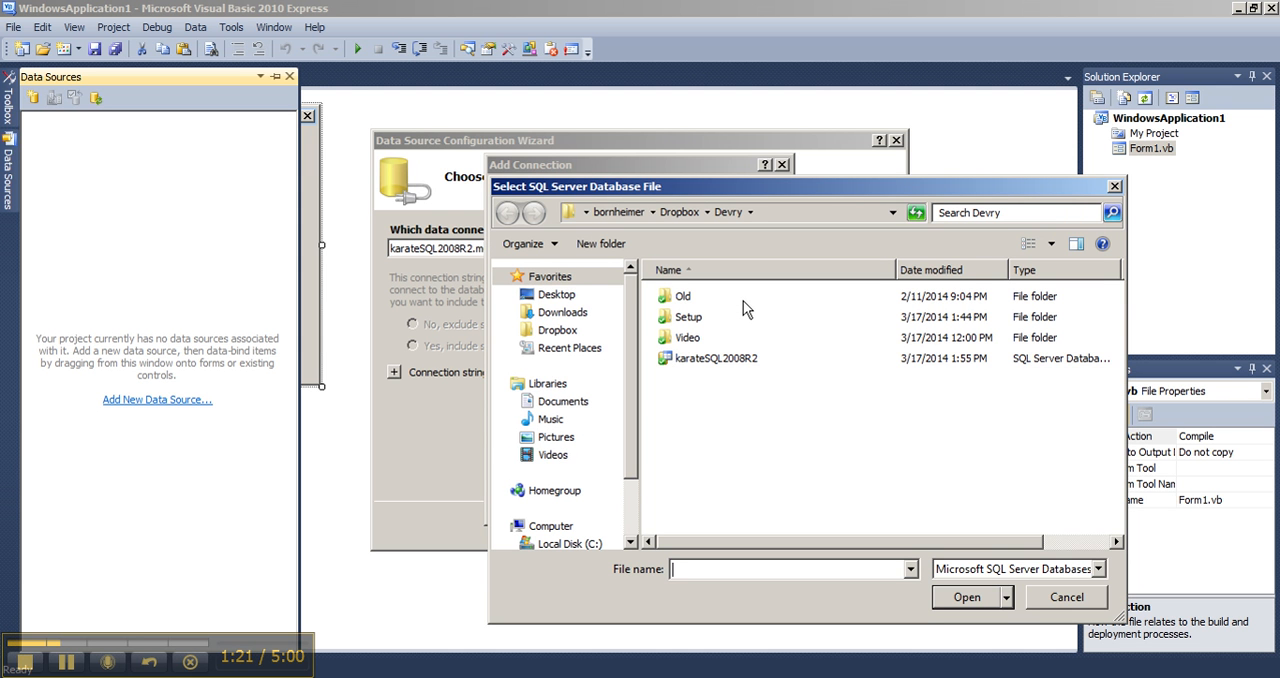
pyautogui.click(569, 517)
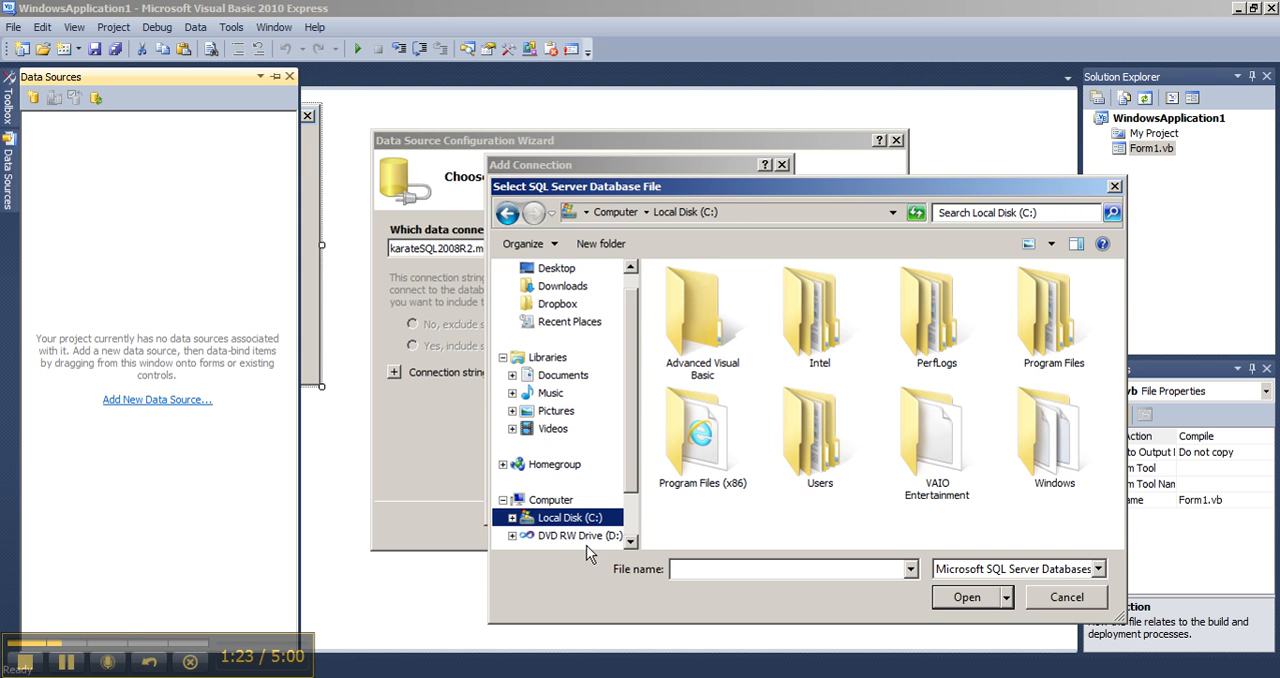
pyautogui.doubleClick(702, 315)
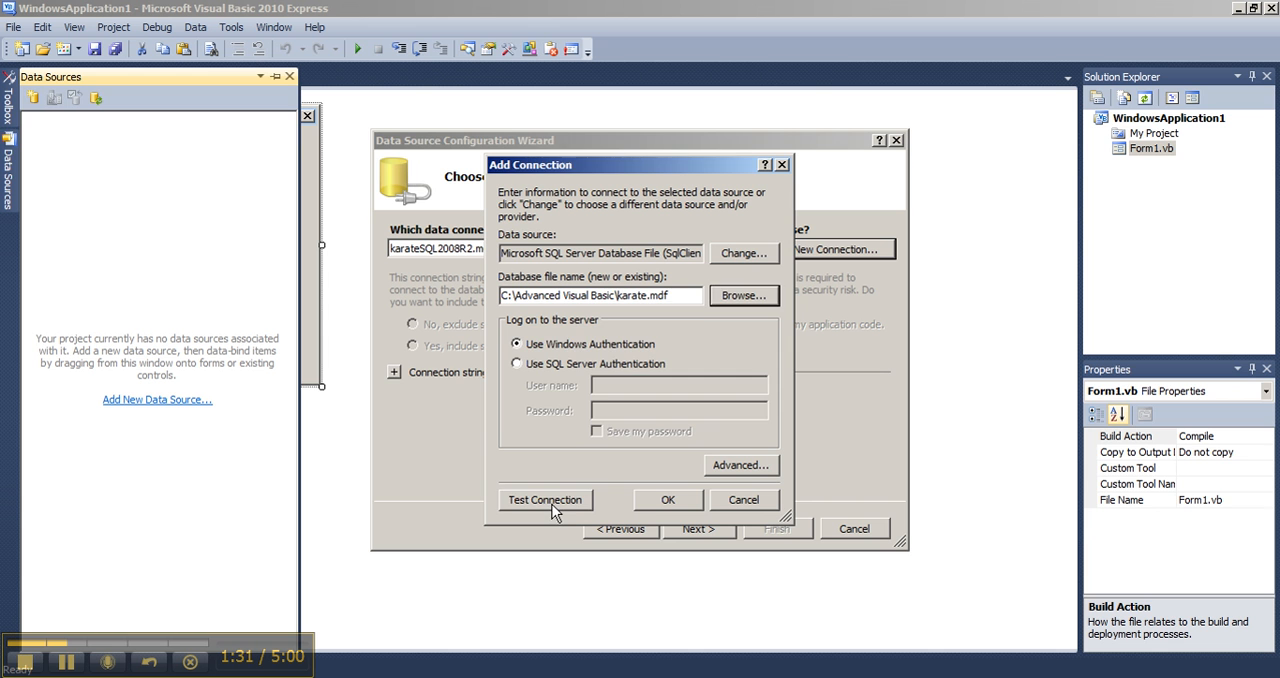
pyautogui.click(545, 500)
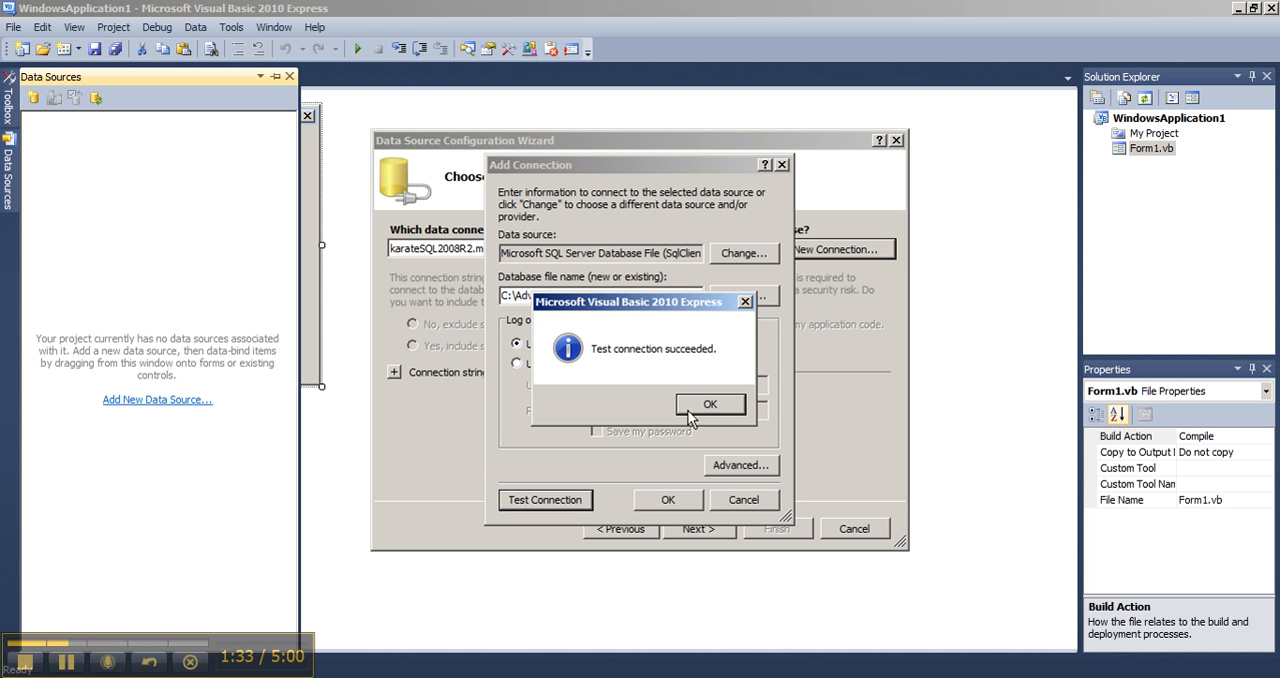
pyautogui.moveTo(700, 363)
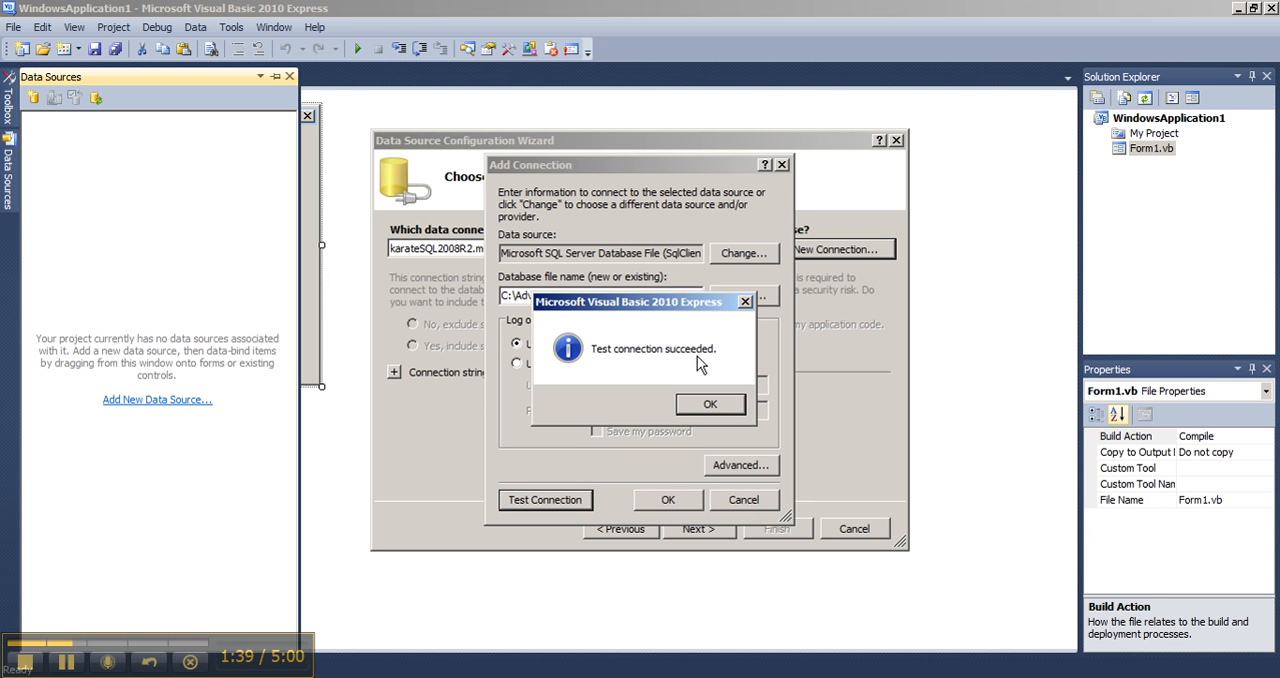
pyautogui.moveTo(617, 362)
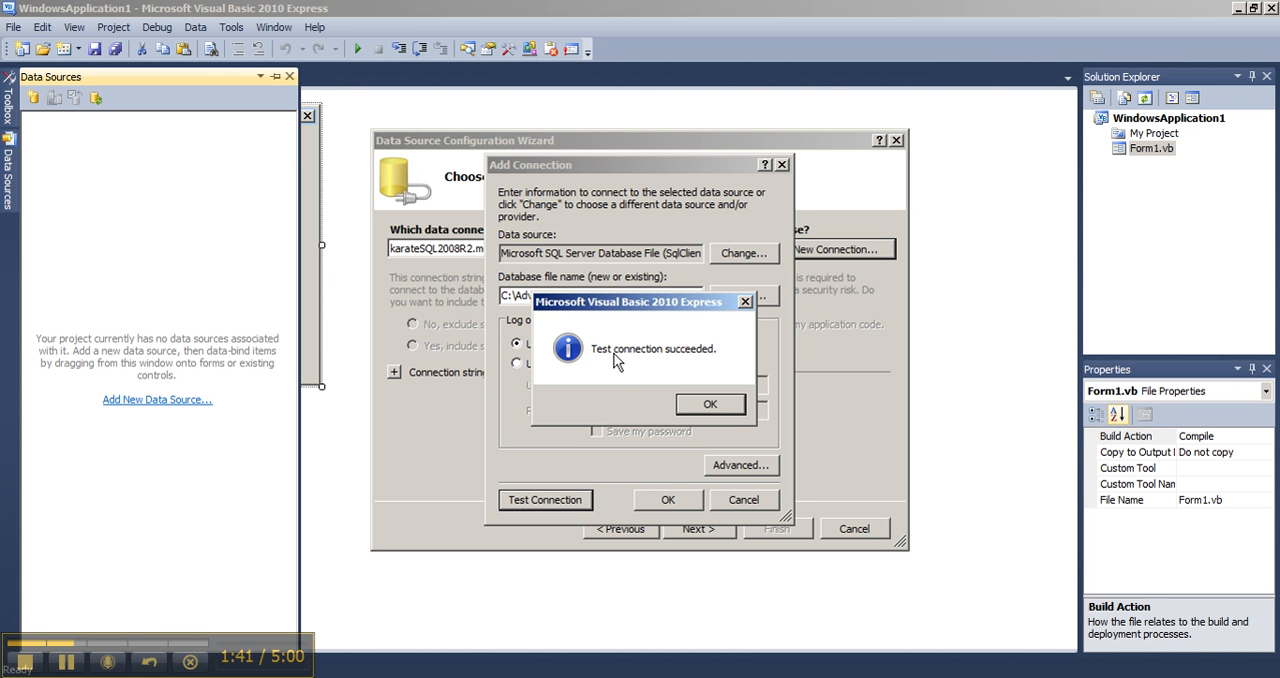
pyautogui.moveTo(632, 384)
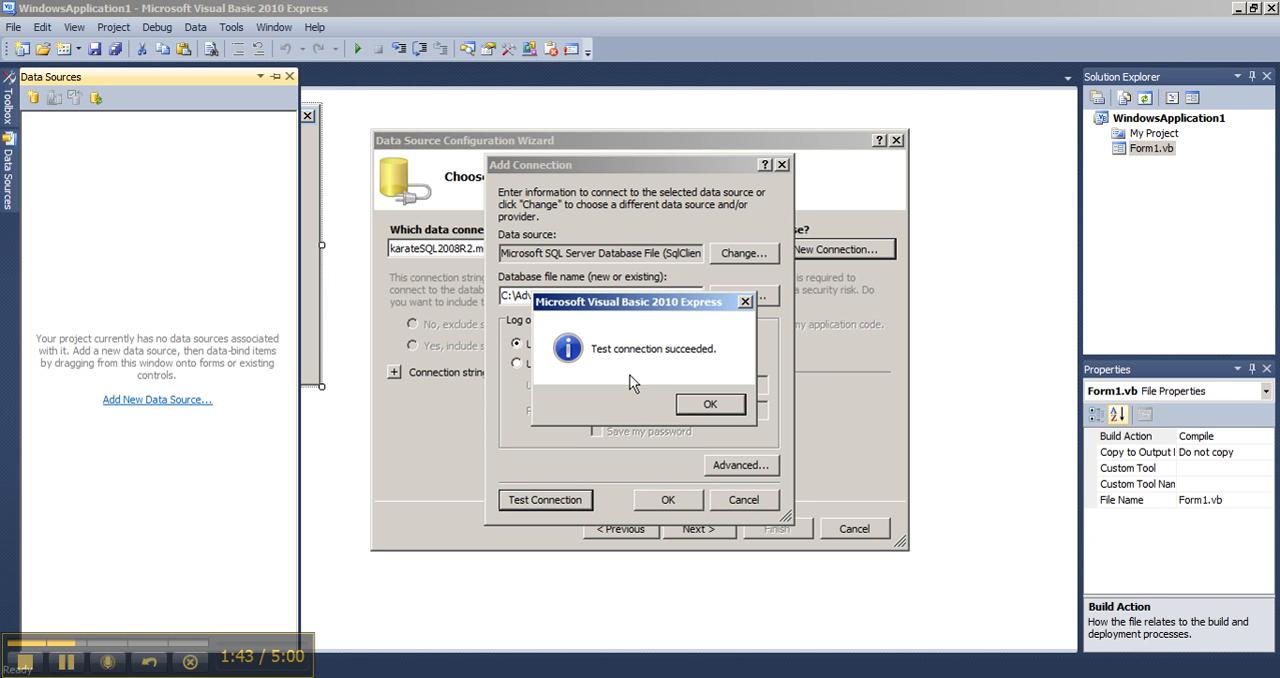
pyautogui.moveTo(606, 370)
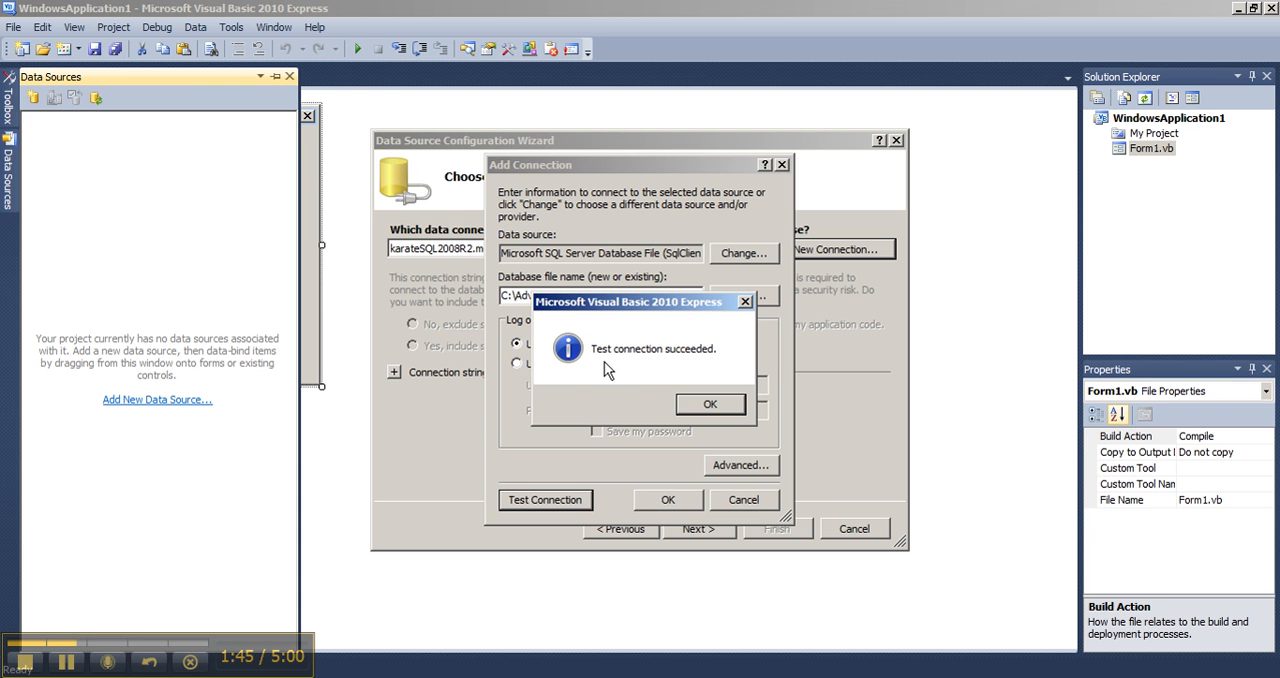
# Accept the karate.mdf connection, copy the file into the project and save karateConnectionString.
pyautogui.click(710, 403)
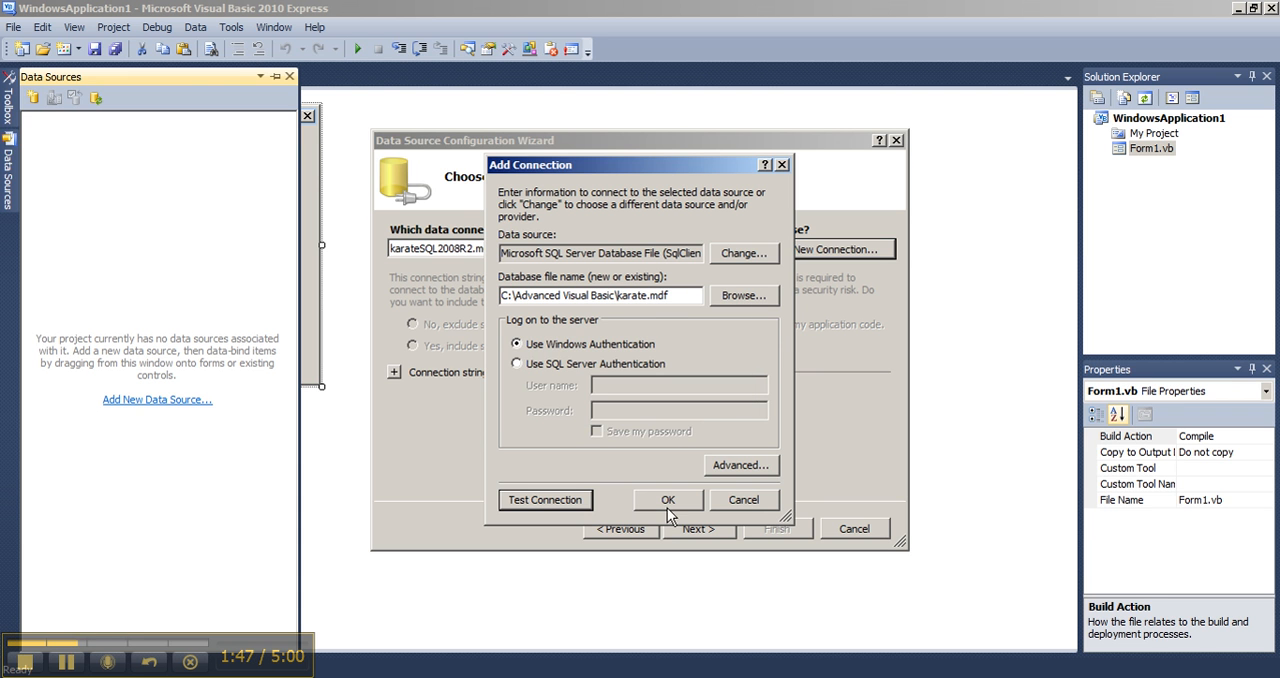
pyautogui.click(667, 499)
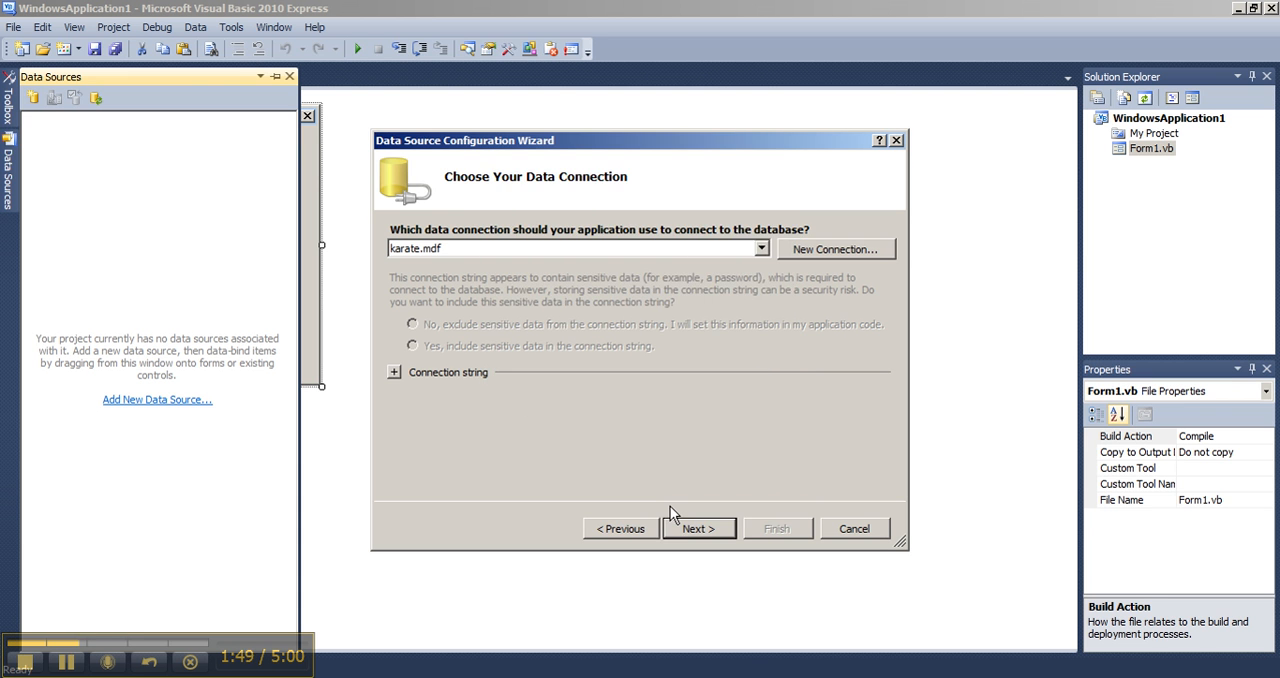
pyautogui.moveTo(698, 529)
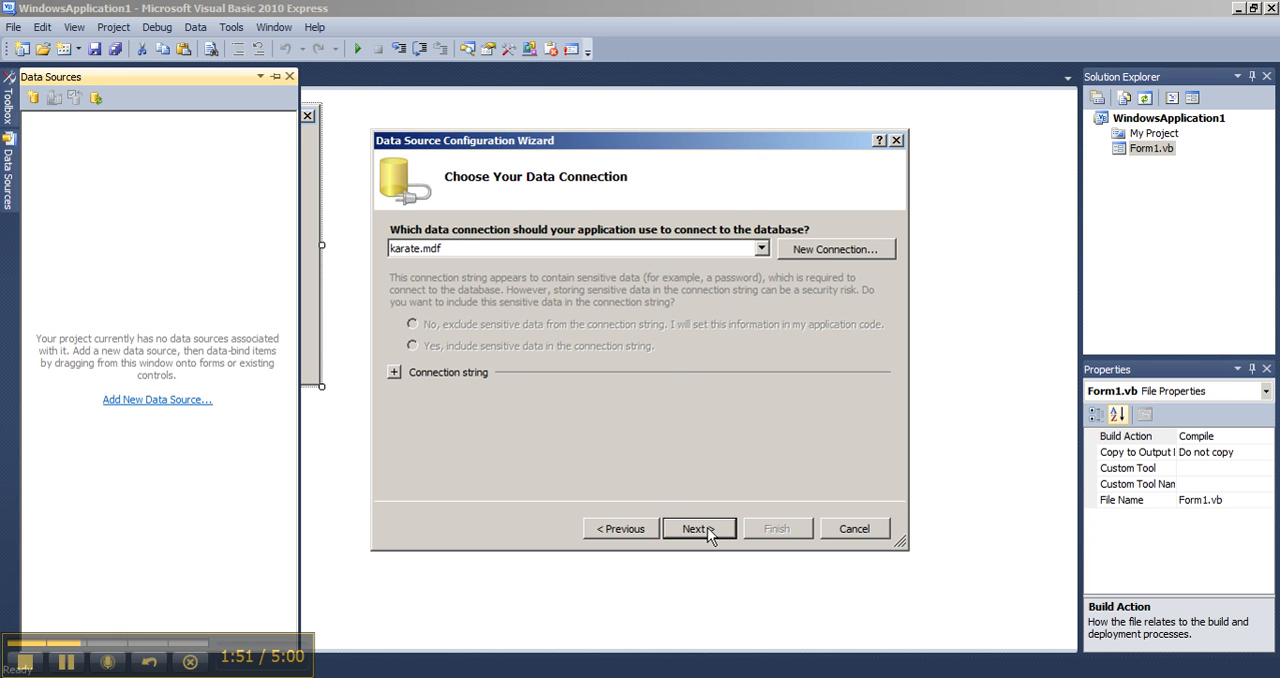
pyautogui.click(697, 528)
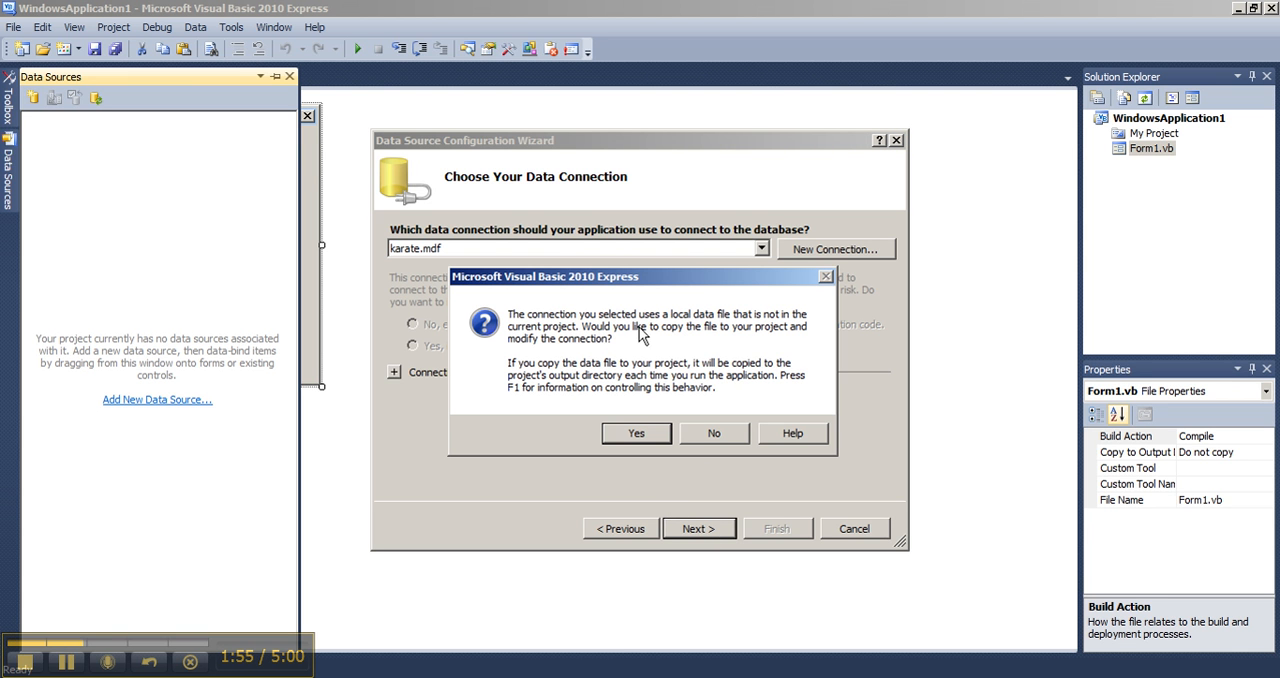
pyautogui.moveTo(668, 413)
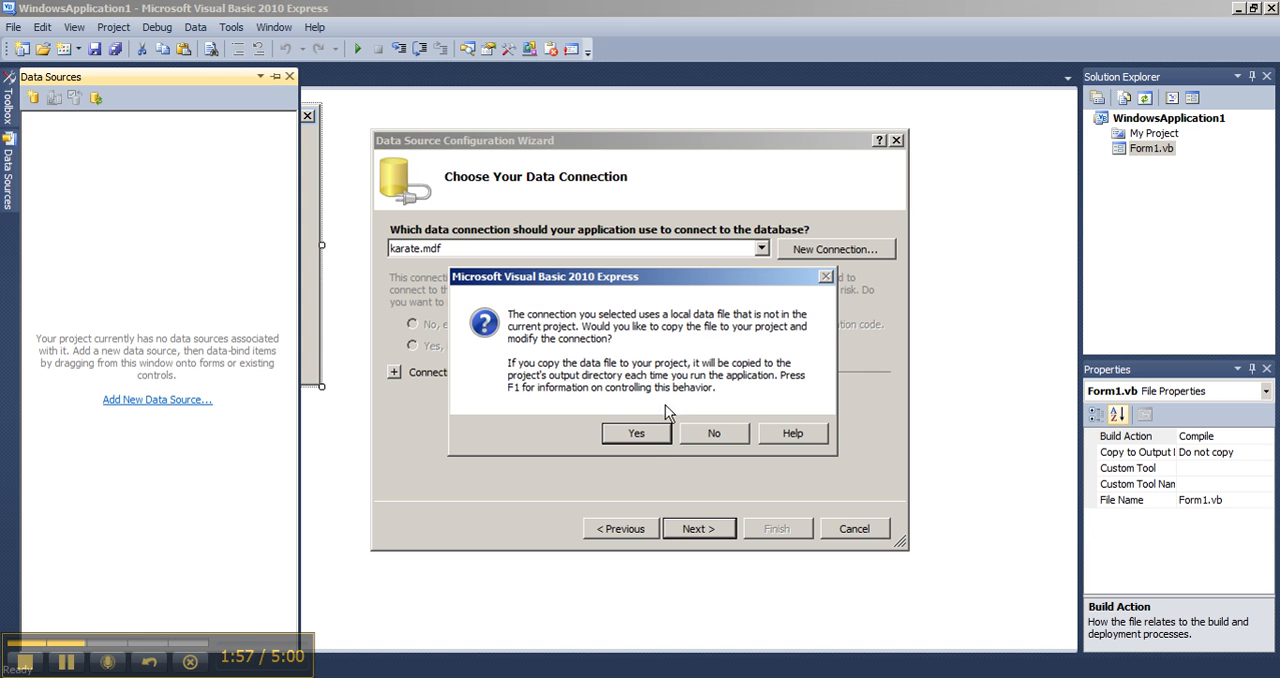
pyautogui.click(636, 433)
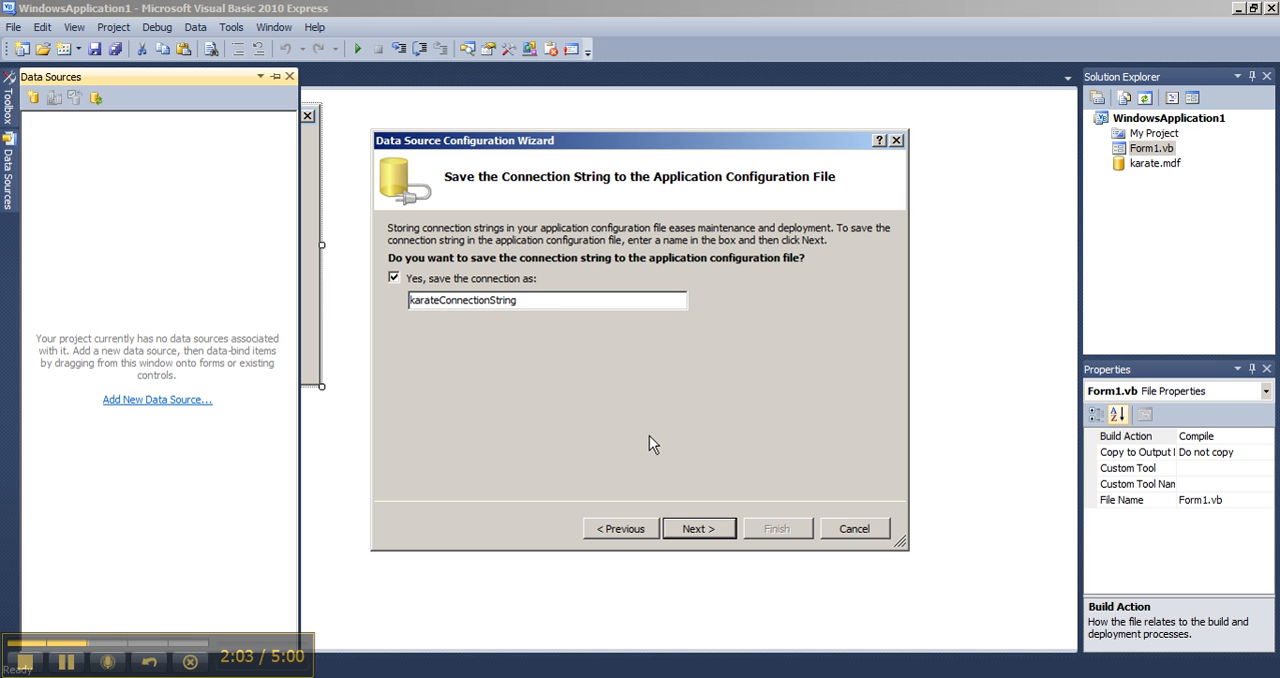
pyautogui.moveTo(478, 293)
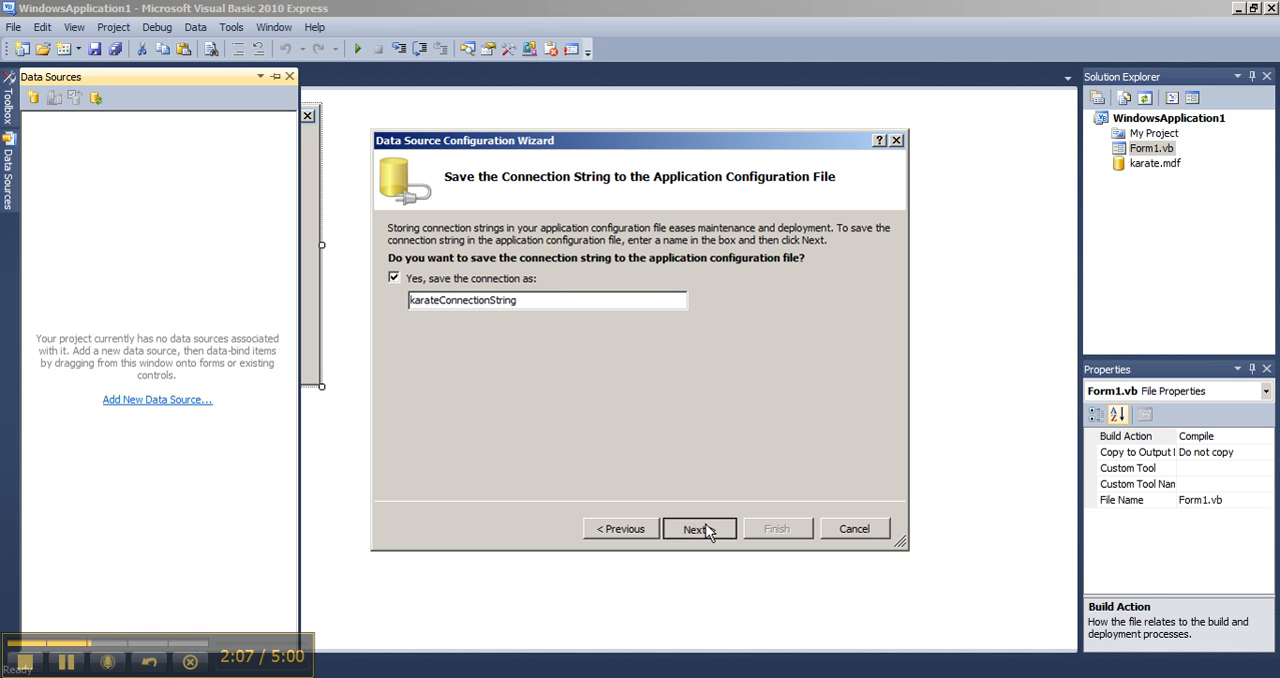
pyautogui.click(698, 528)
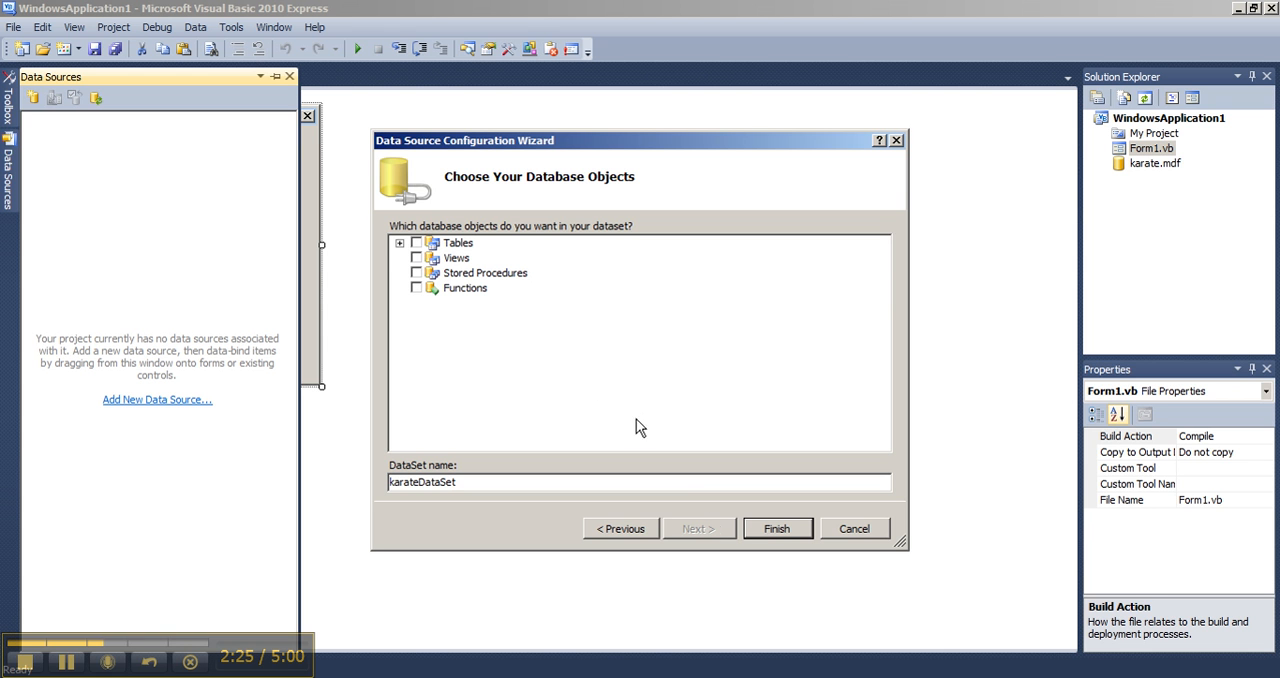
# Tick Tables to include Days, Instructors, Members, Payments and Schedule, and finish karateDataSet.
pyautogui.click(457, 243)
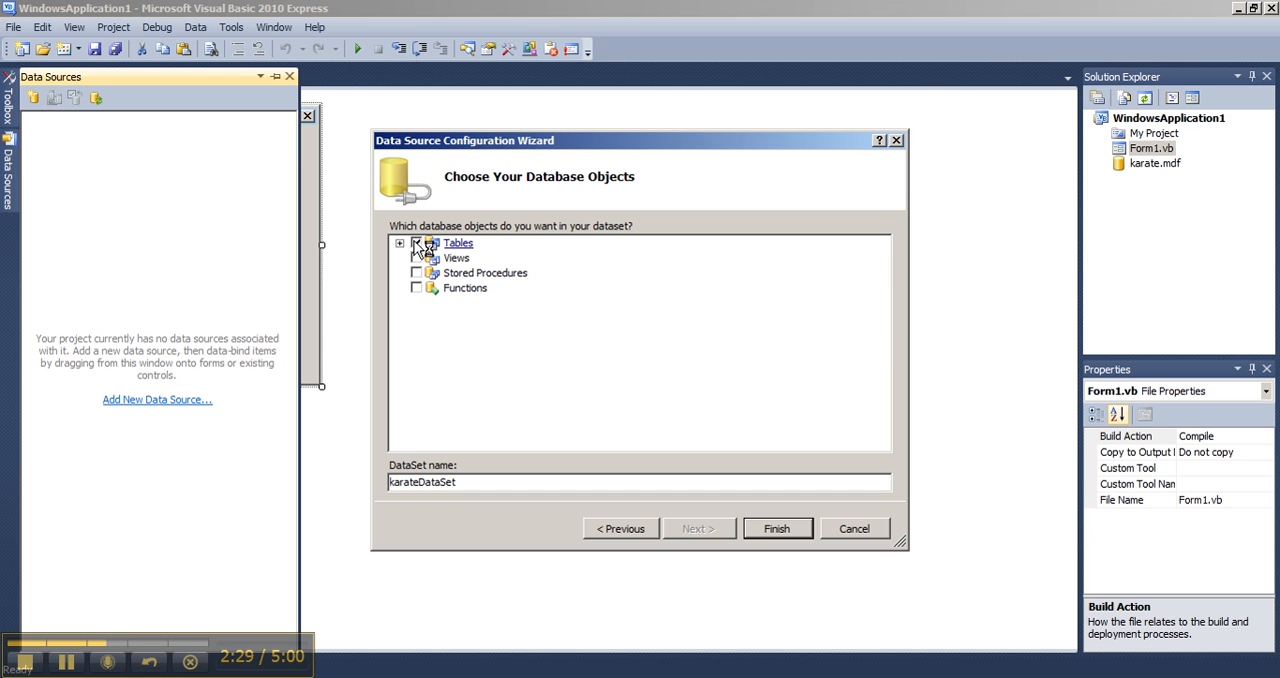
pyautogui.click(416, 242)
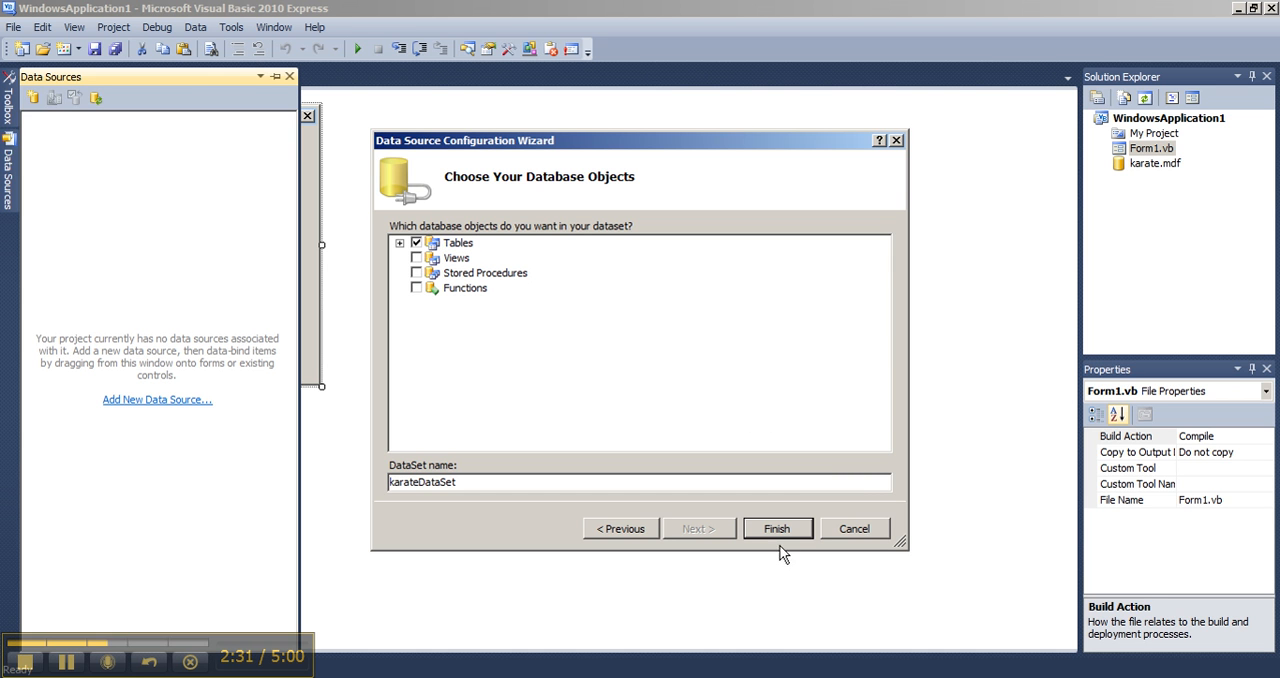
pyautogui.click(777, 528)
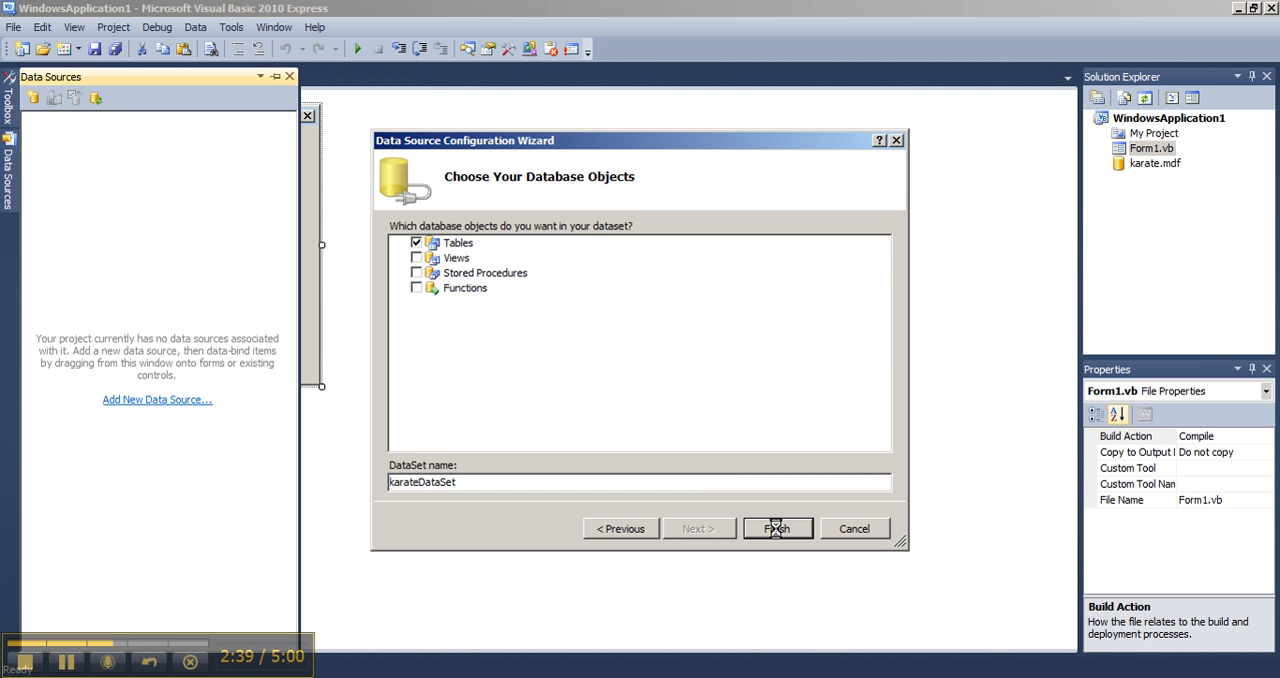
pyautogui.click(777, 528)
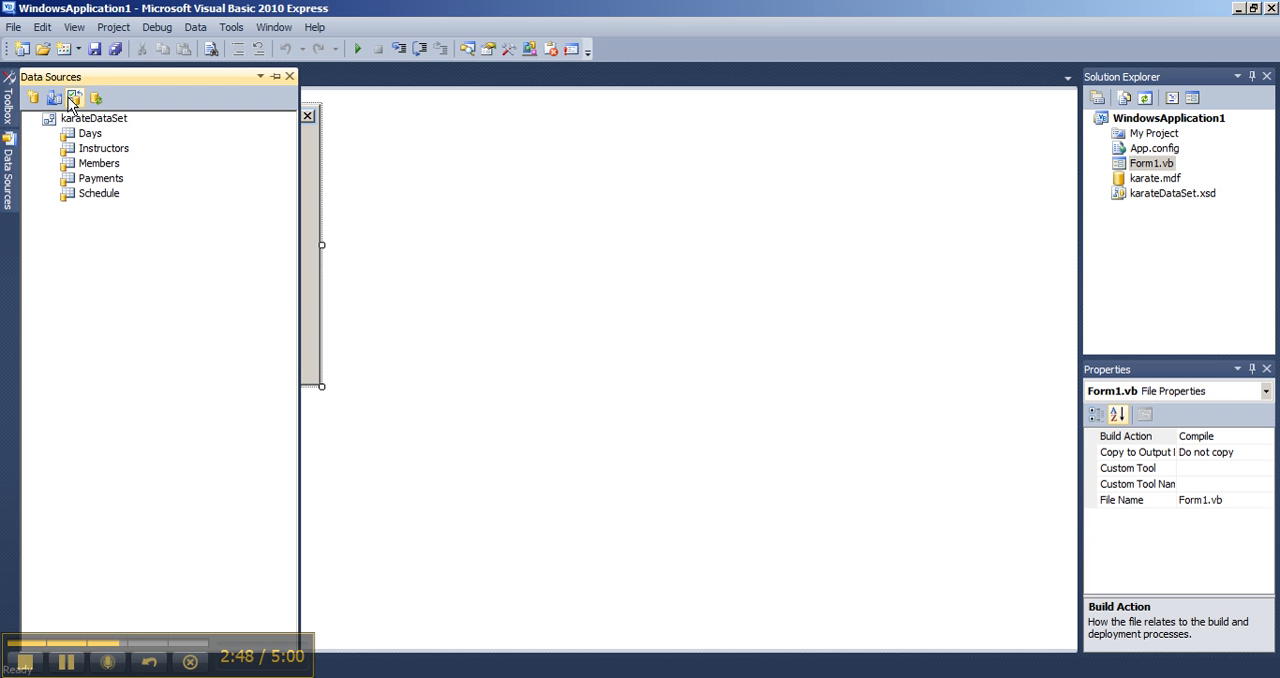
# Review karateDataSet and its tables in Data Sources and Solution Explorer before switching to Visual Studio 2013.
pyautogui.click(74, 97)
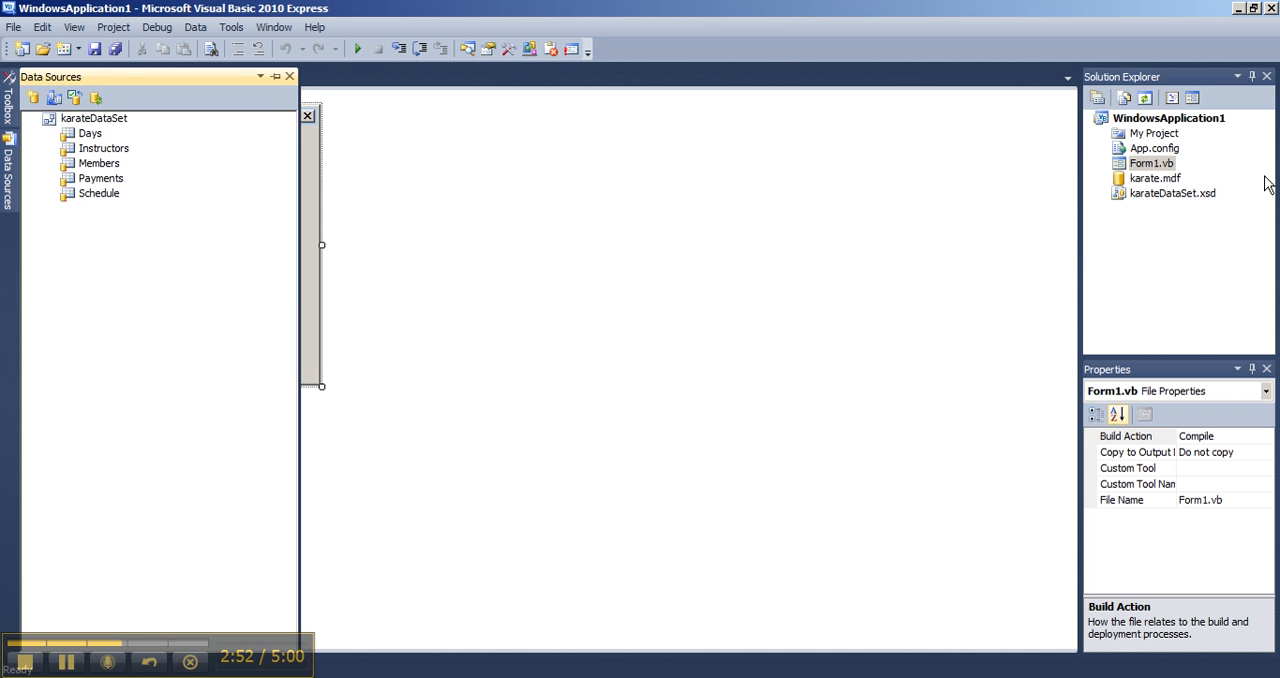
pyautogui.moveTo(1185, 190)
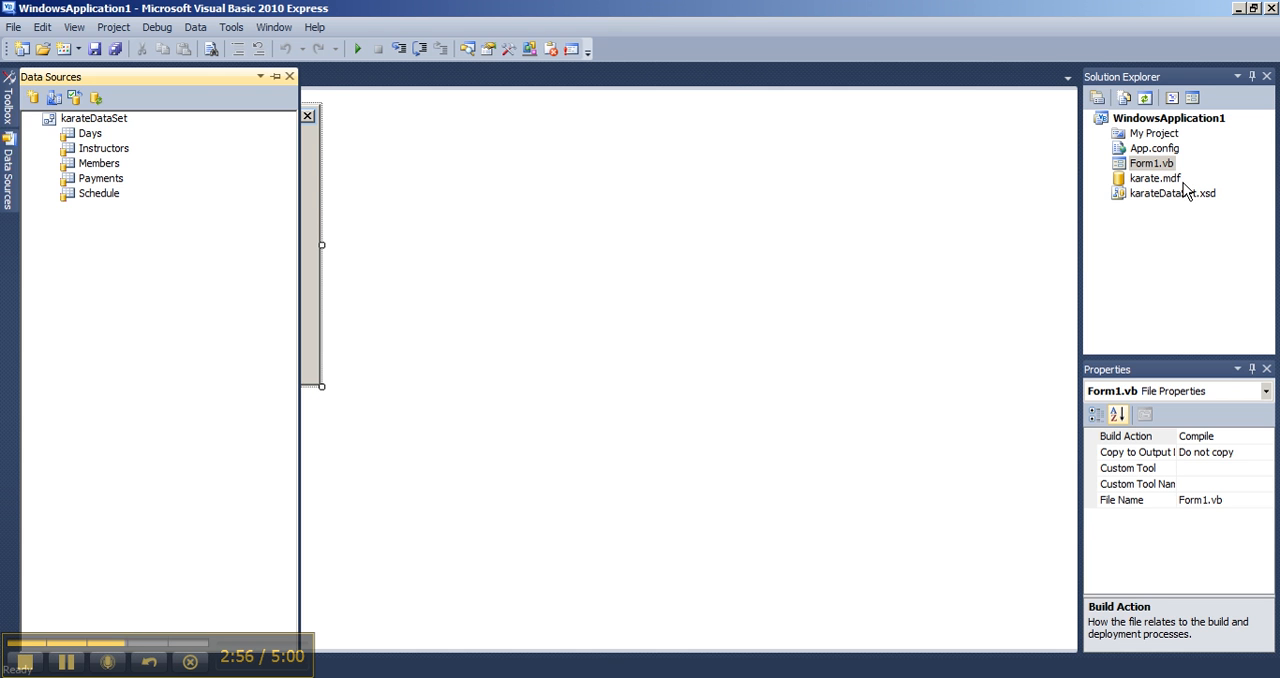
pyautogui.moveTo(1197, 220)
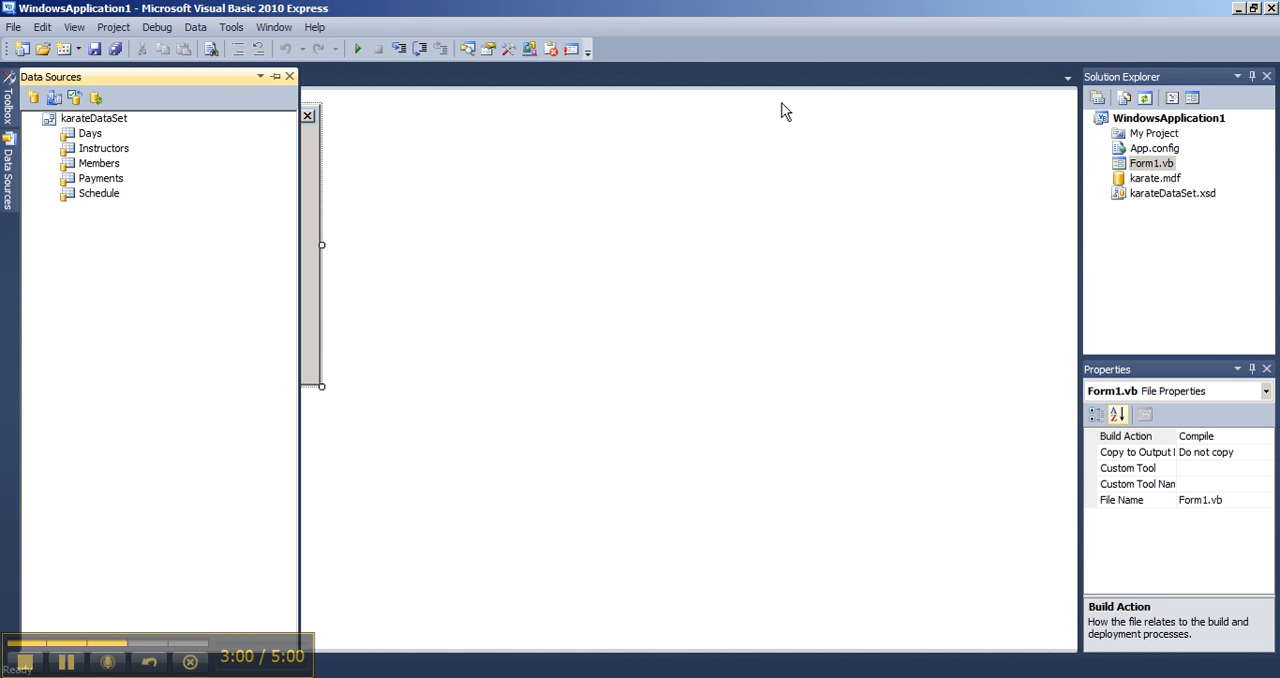
pyautogui.moveTo(272, 15)
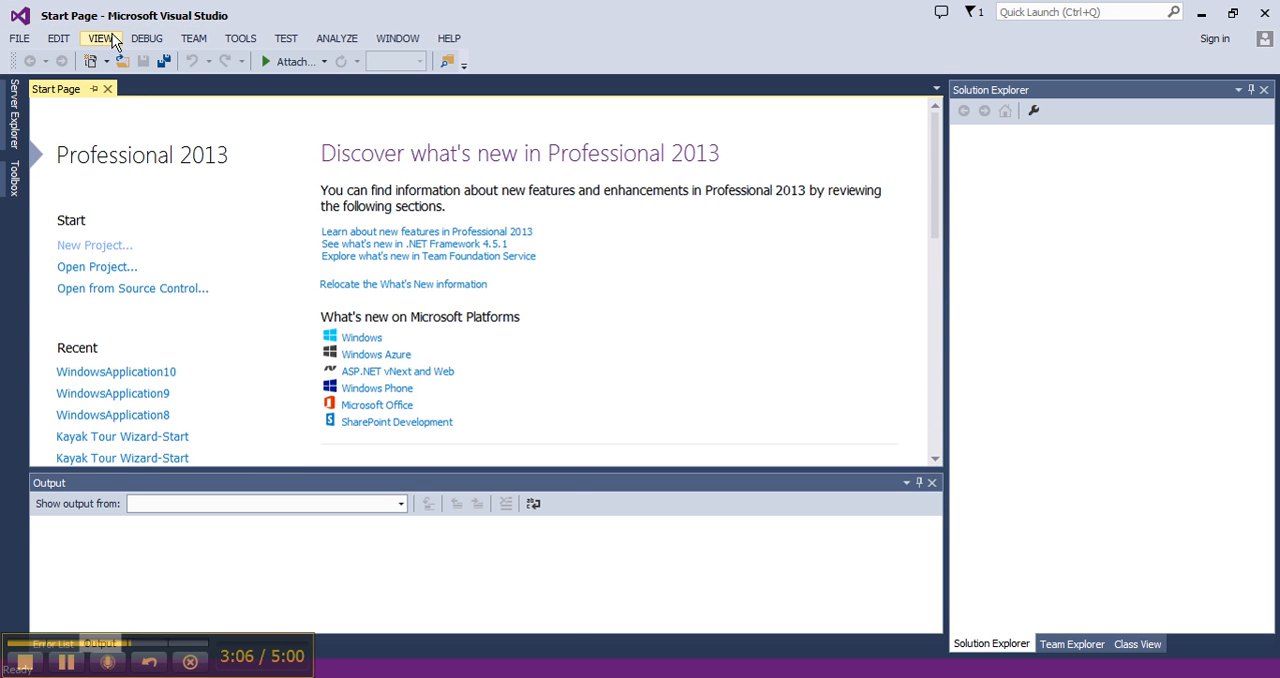
pyautogui.moveTo(227, 20)
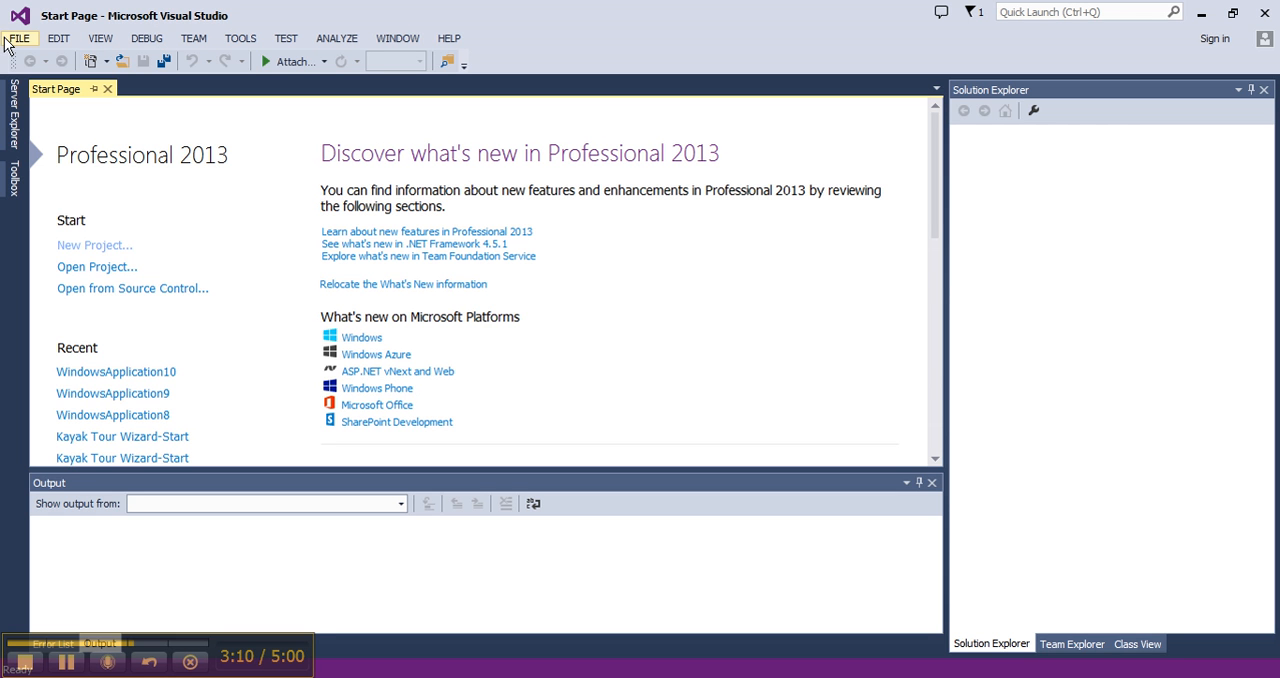
pyautogui.moveTo(10, 42)
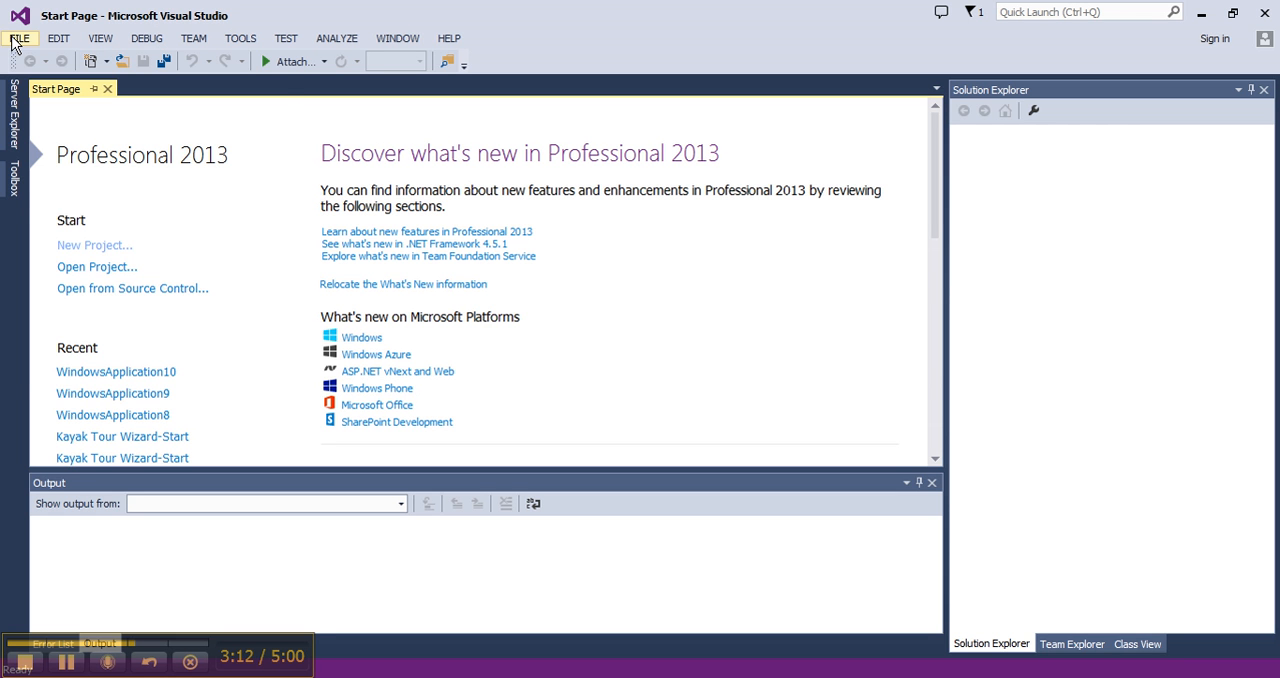
# Create a Visual Basic Windows Forms Application project named WindowsApplication11.
pyautogui.click(18, 38)
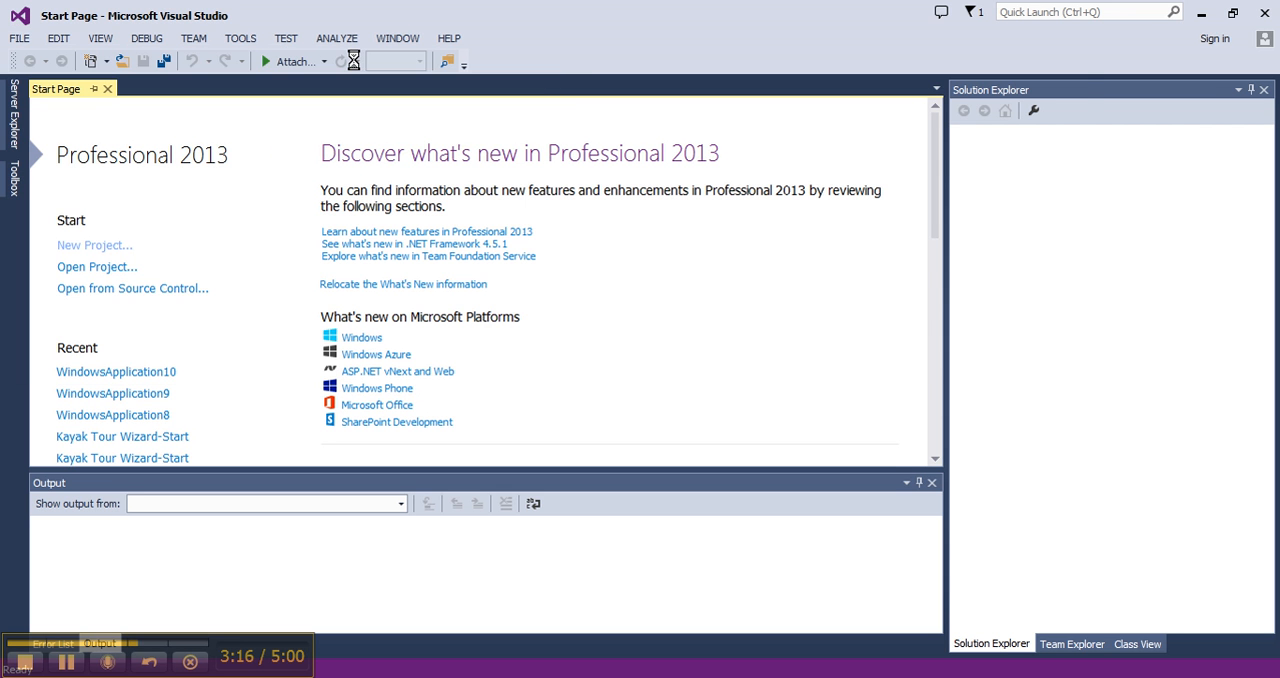
pyautogui.click(94, 244)
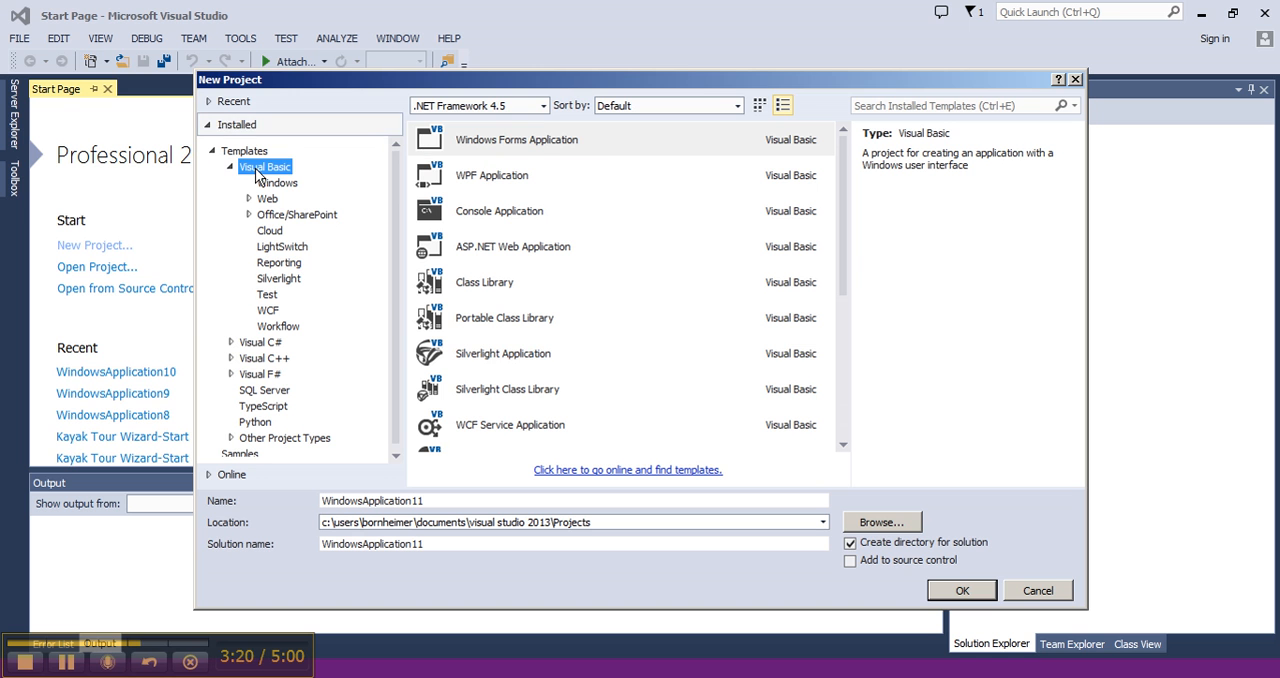
pyautogui.click(961, 590)
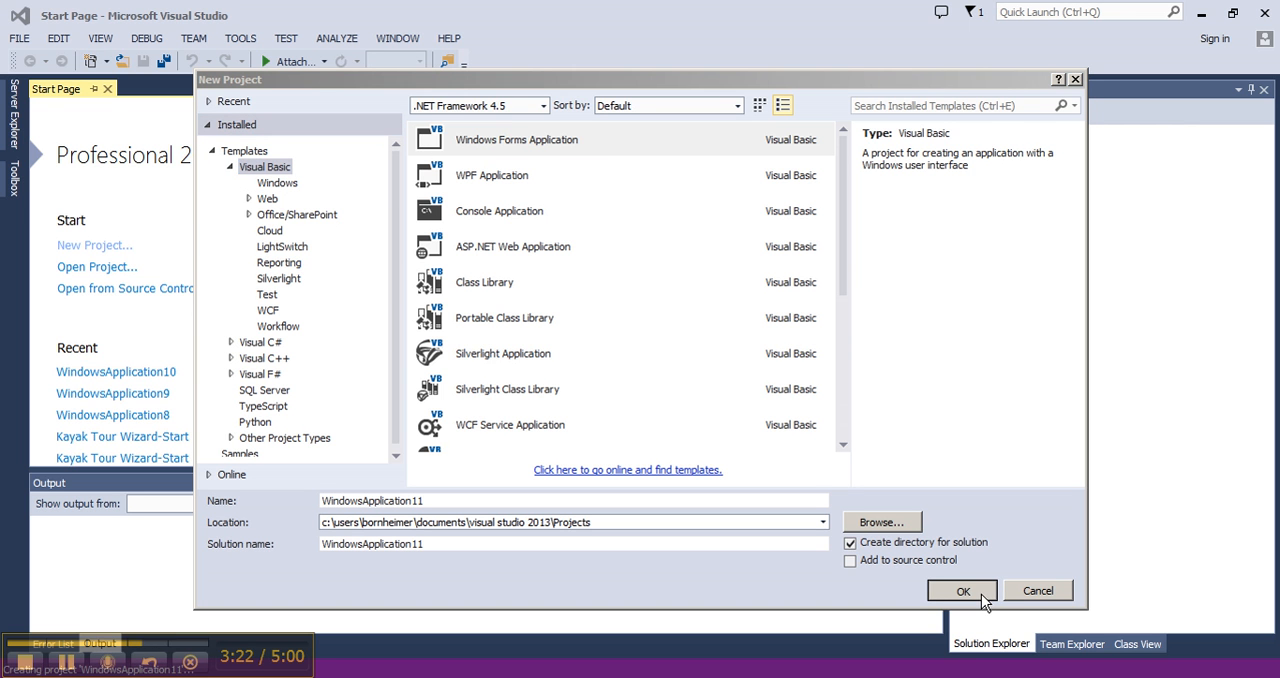
pyautogui.click(962, 590)
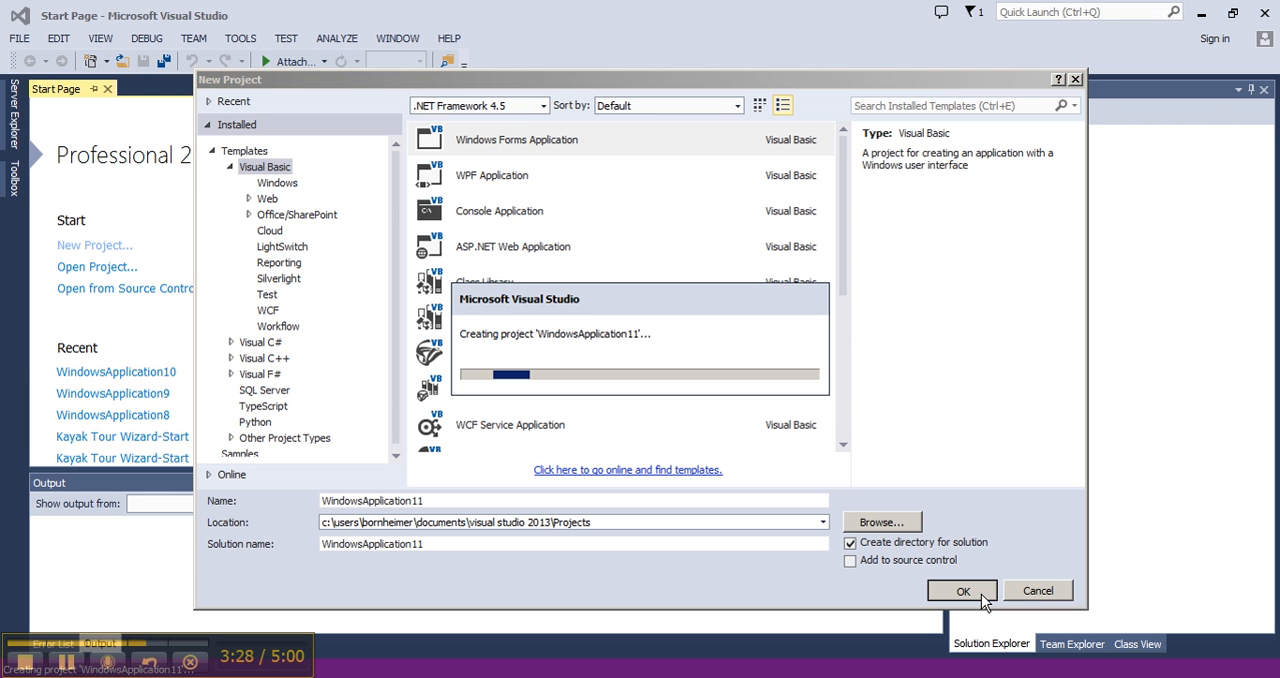
pyautogui.click(962, 590)
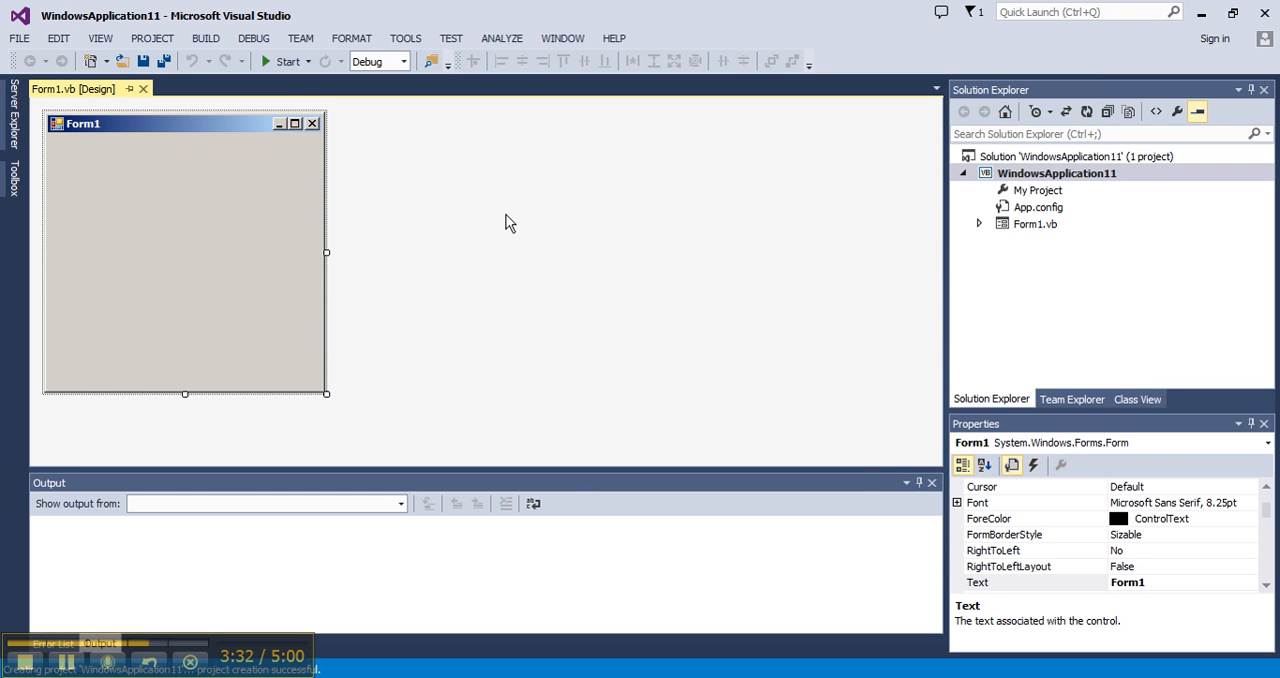
pyautogui.moveTo(370, 106)
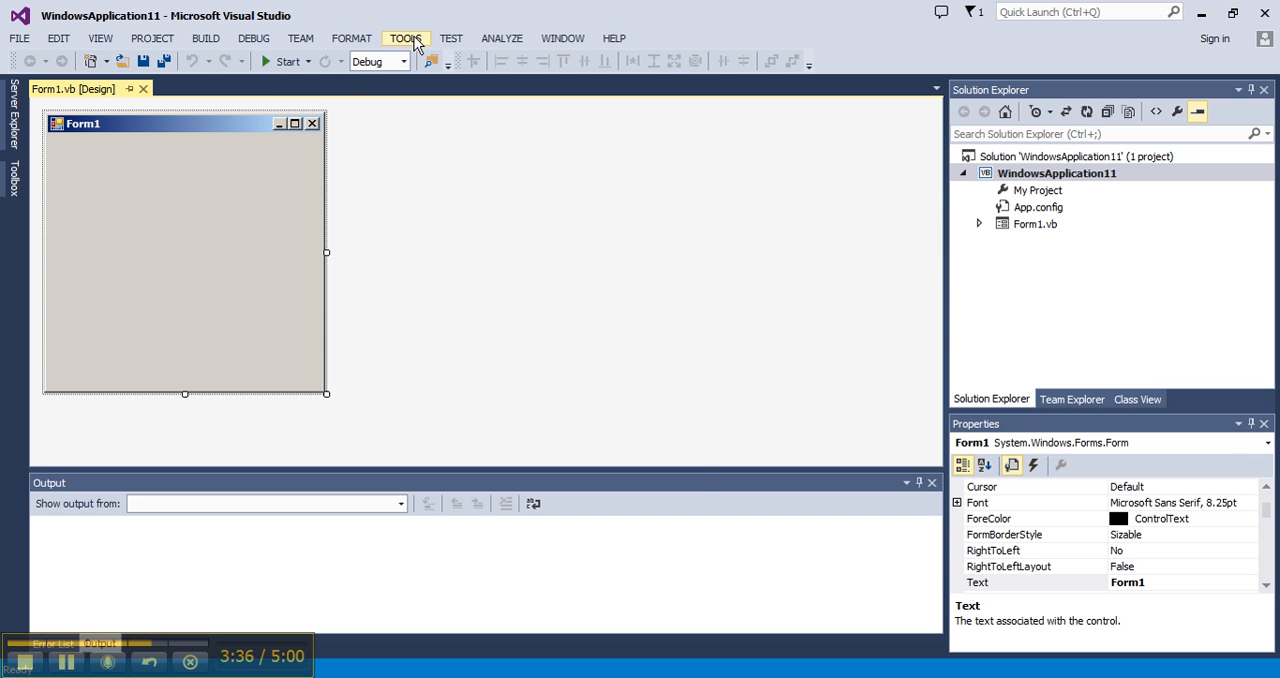
# Show Server Explorer from the View menu and start Add Connection on Data Connections.
pyautogui.click(405, 38)
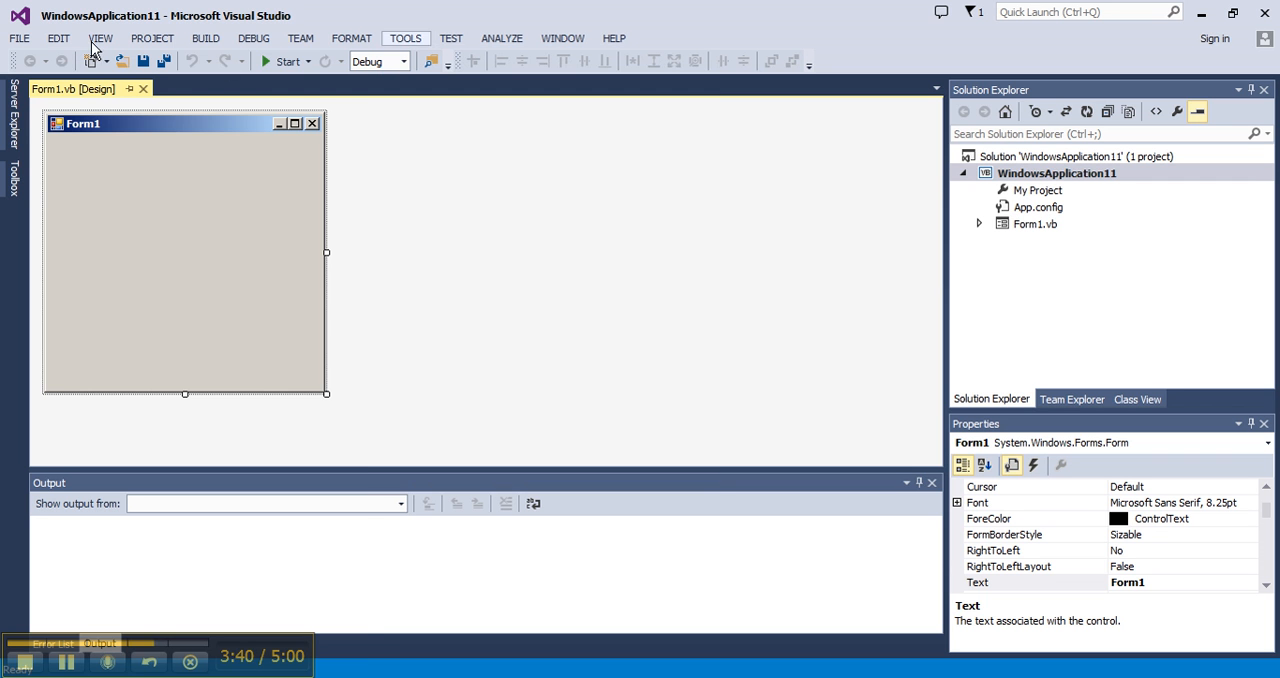
pyautogui.click(101, 38)
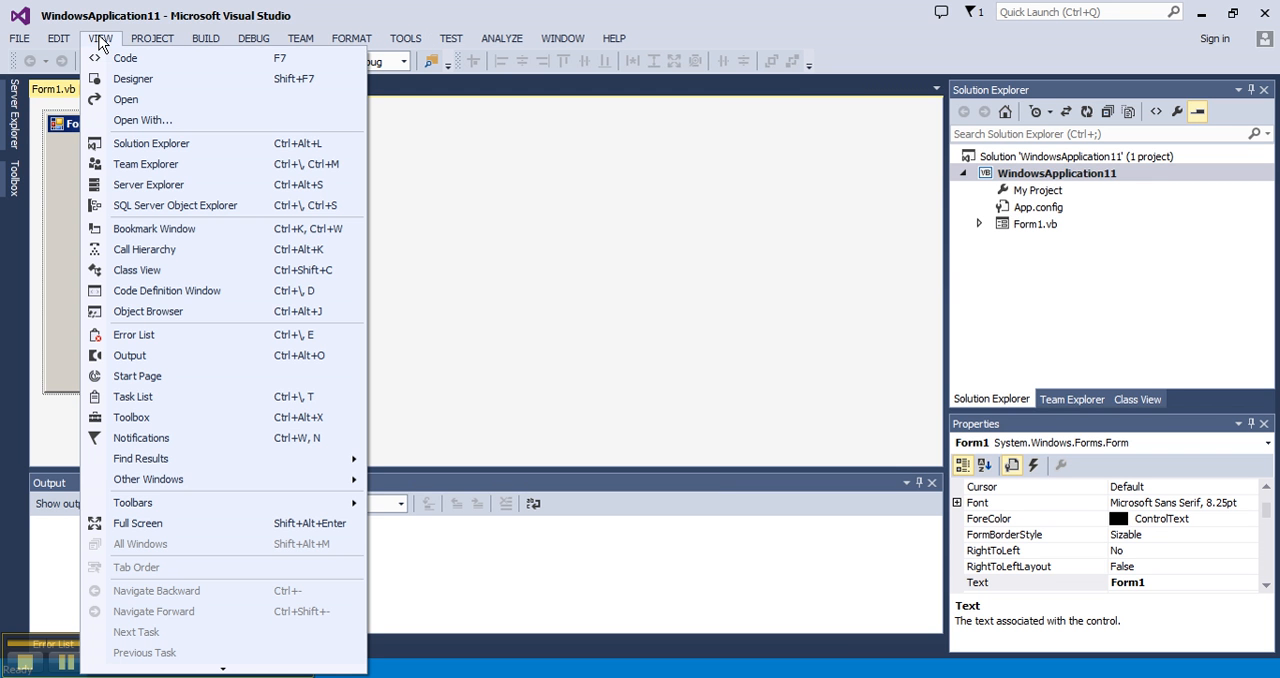
pyautogui.moveTo(148, 184)
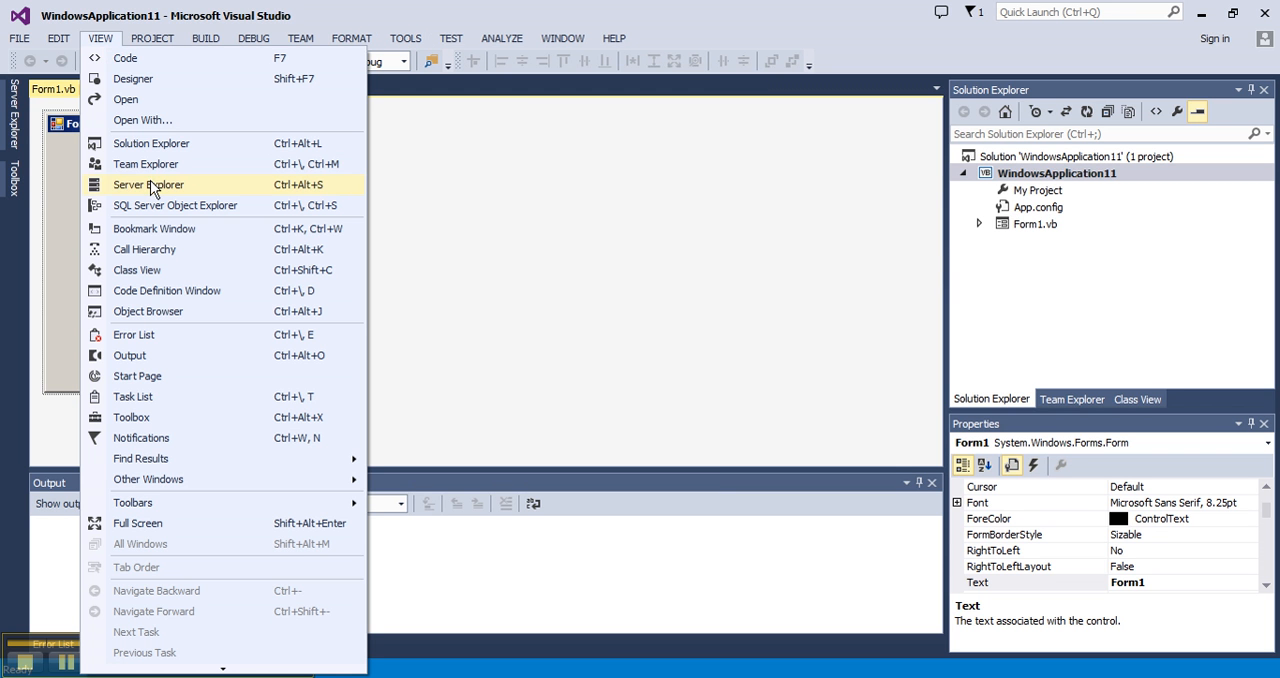
pyautogui.click(148, 184)
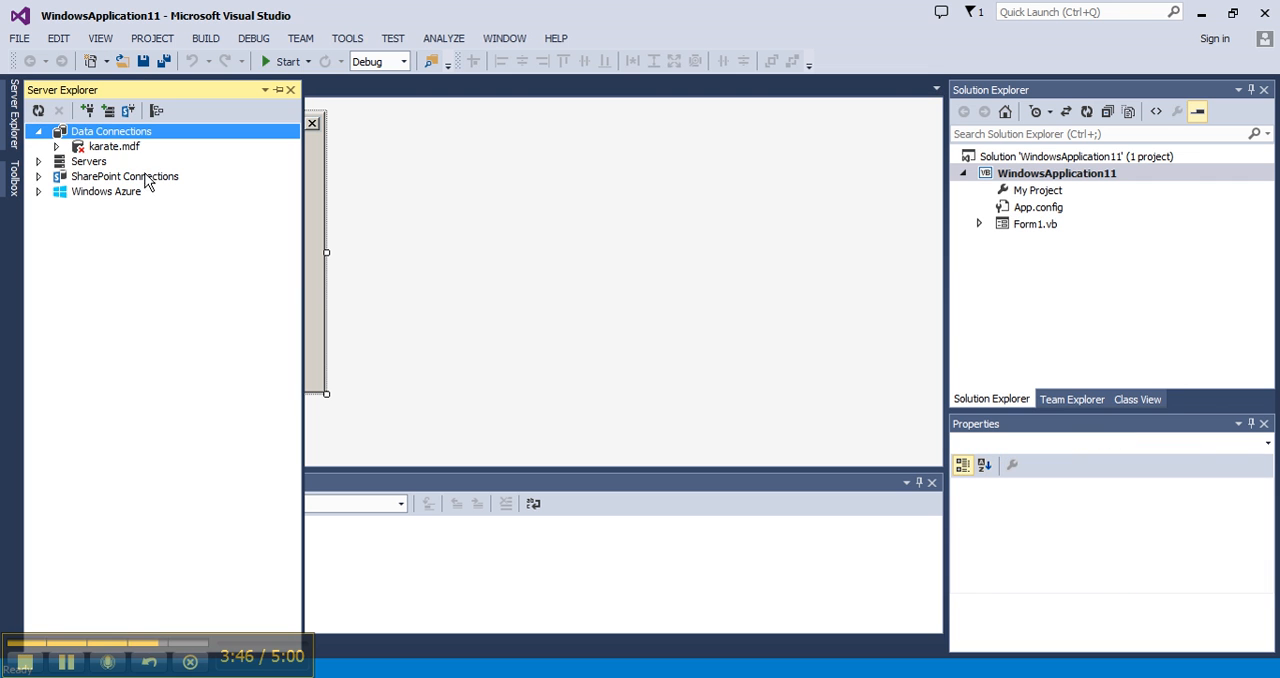
pyautogui.rightClick(110, 131)
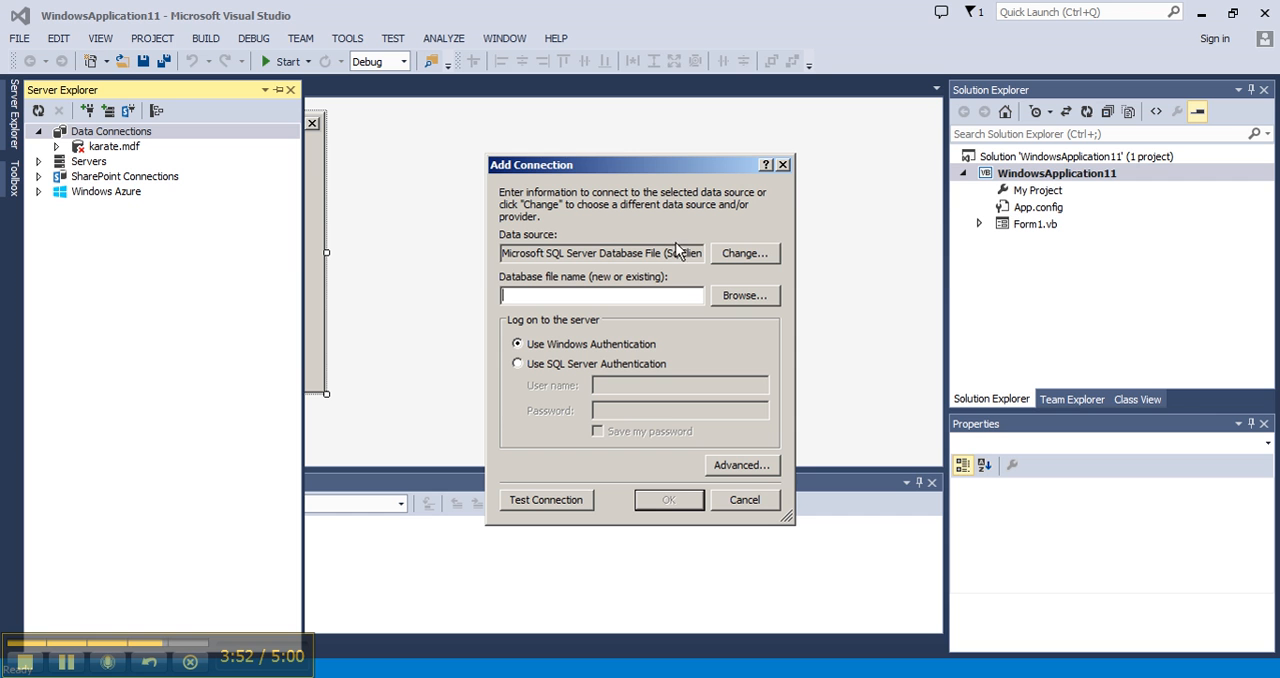
pyautogui.moveTo(768, 260)
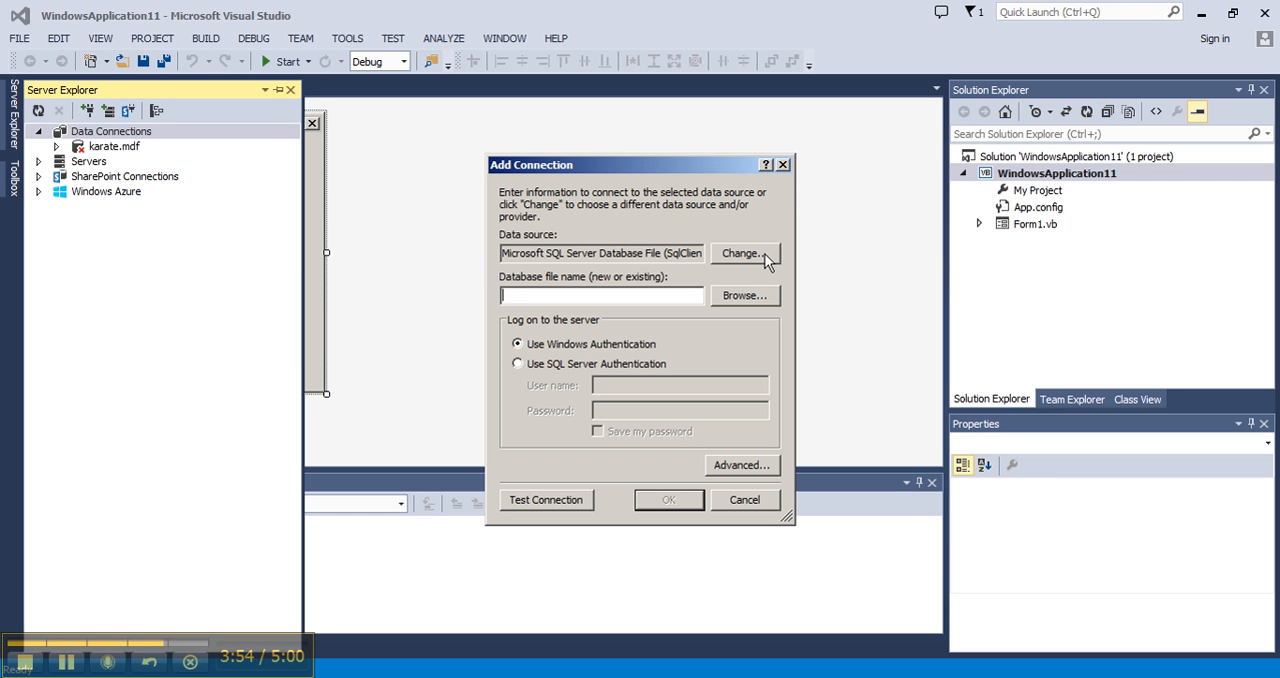
# Set the source to Microsoft SQL Server Database File and browse for C:\Advanced Visual Basic\karate.mdf.
pyautogui.click(742, 253)
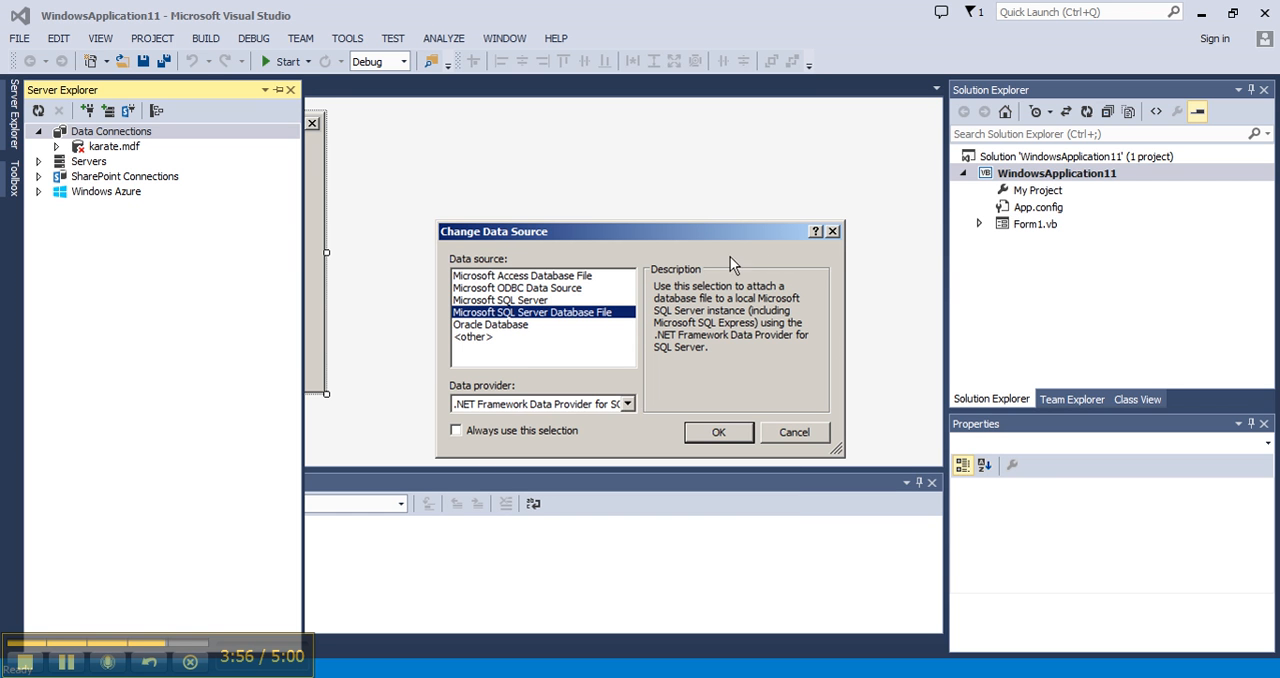
pyautogui.moveTo(470, 320)
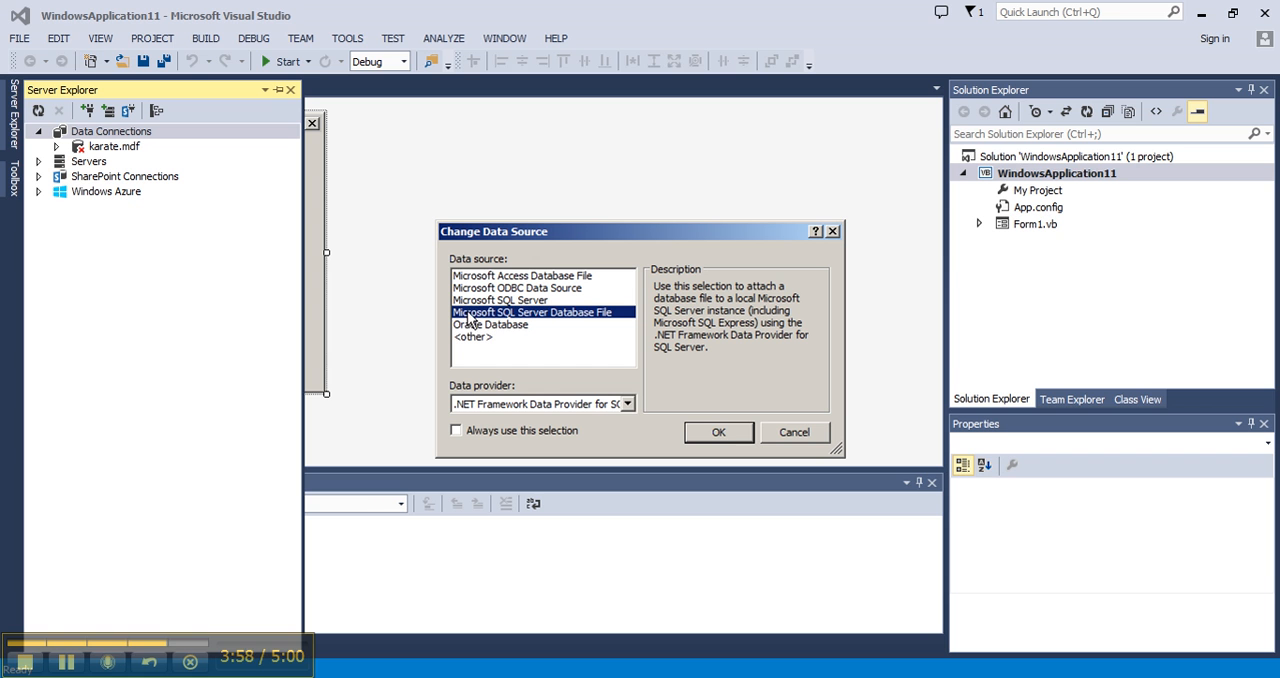
pyautogui.moveTo(540, 320)
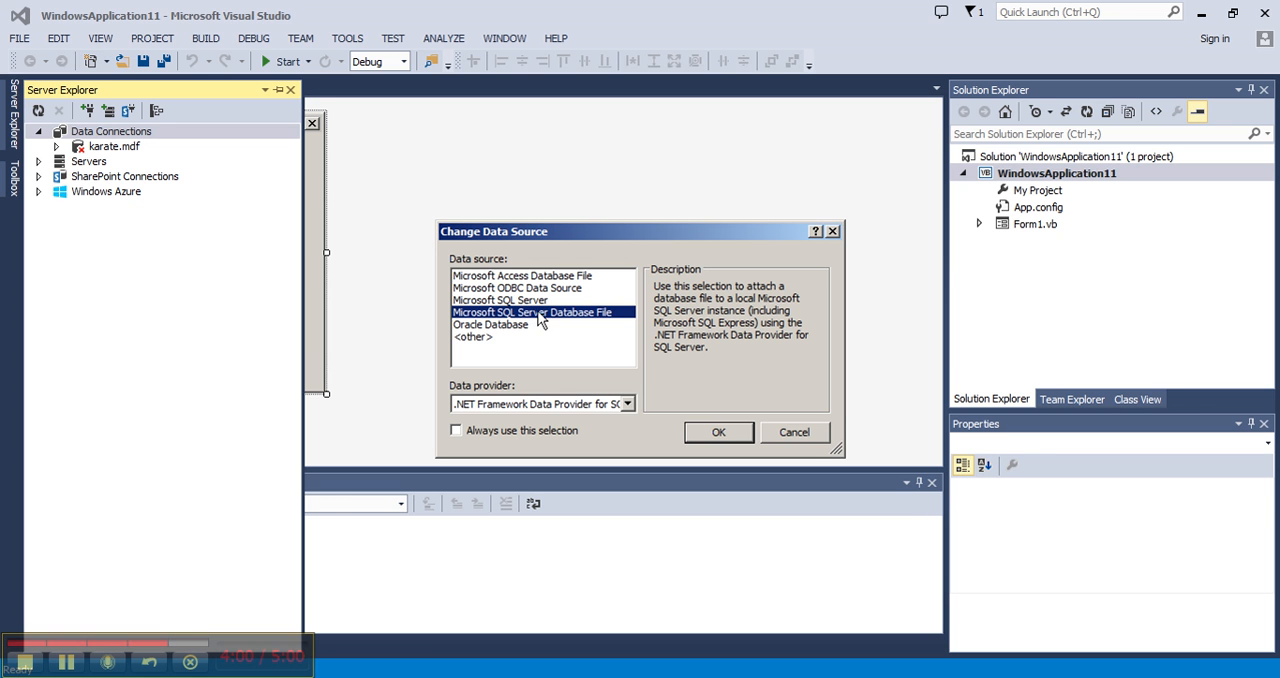
pyautogui.moveTo(615, 320)
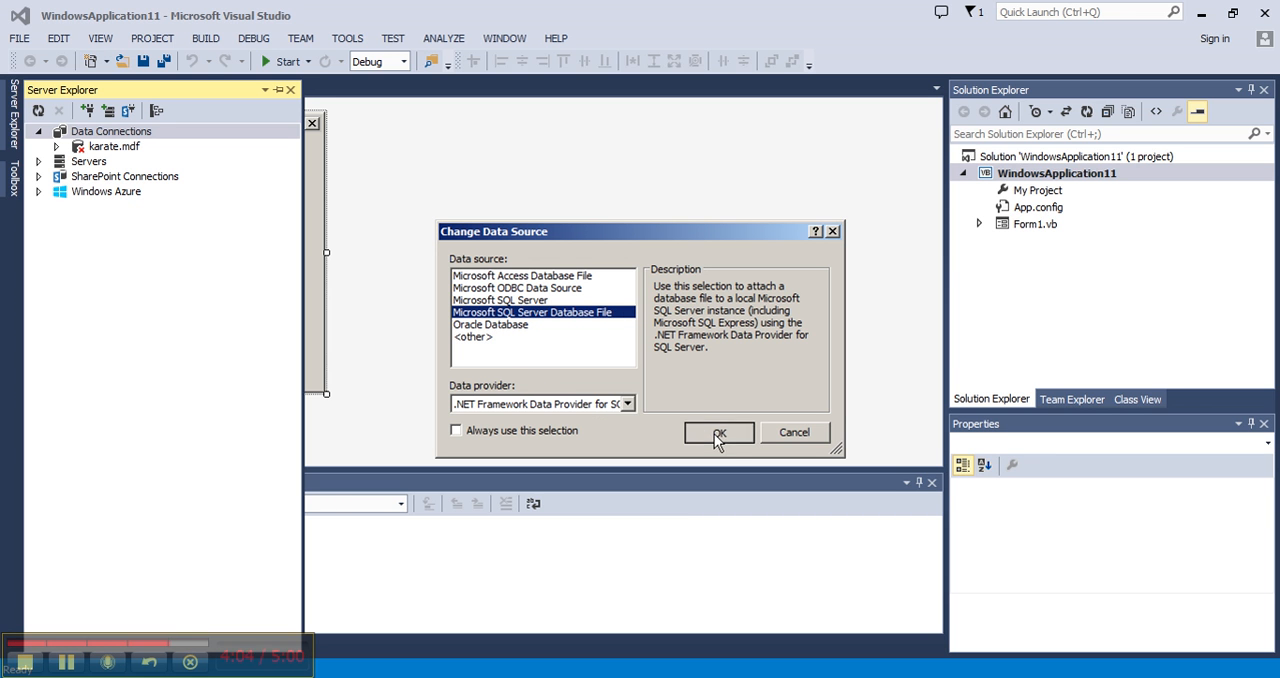
pyautogui.click(718, 432)
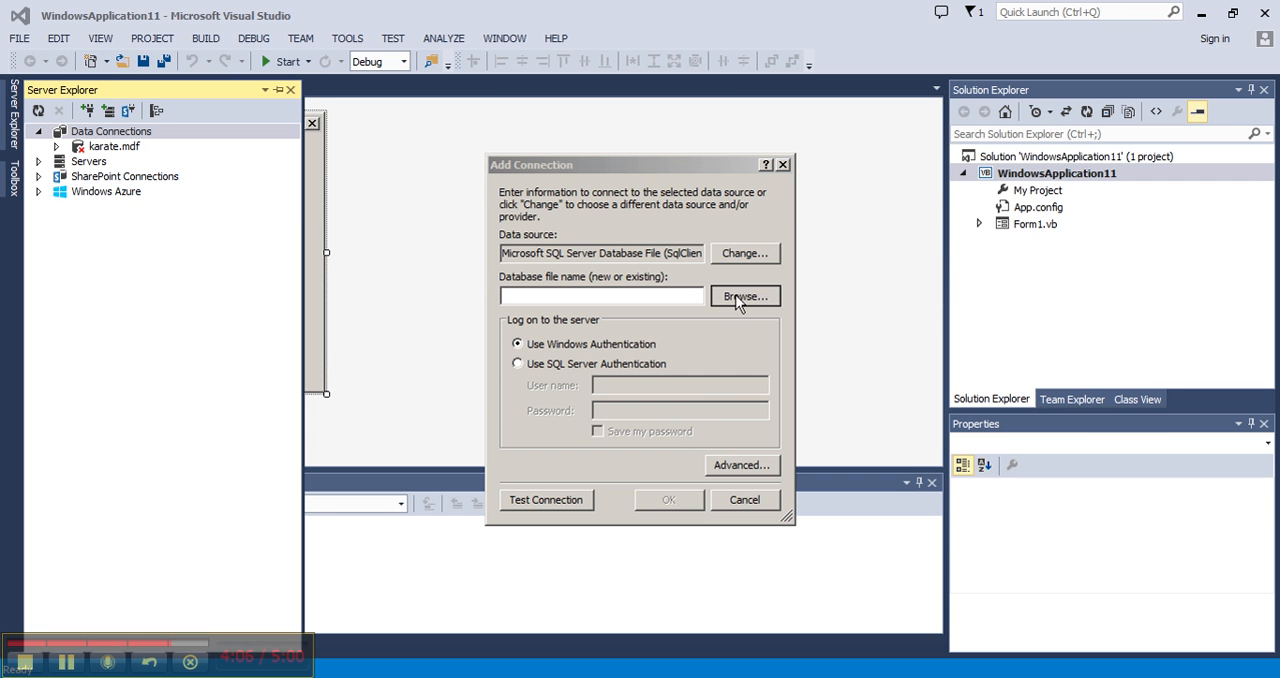
pyautogui.click(744, 296)
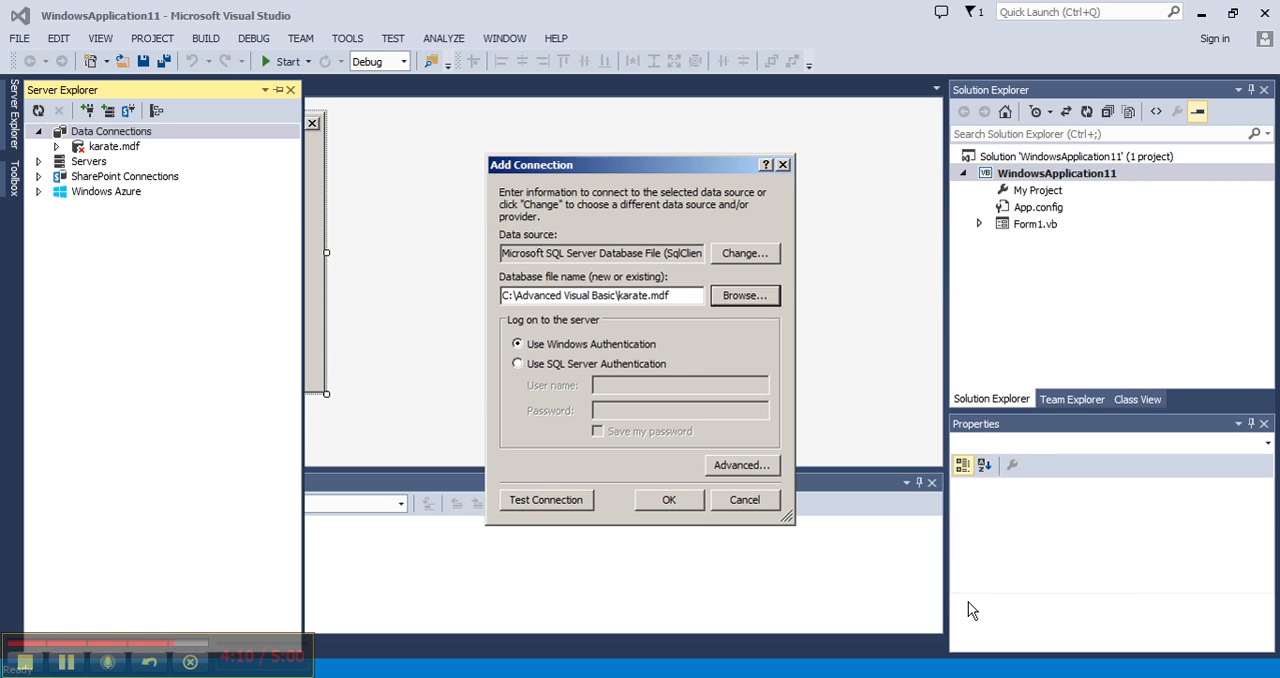
pyautogui.moveTo(558, 505)
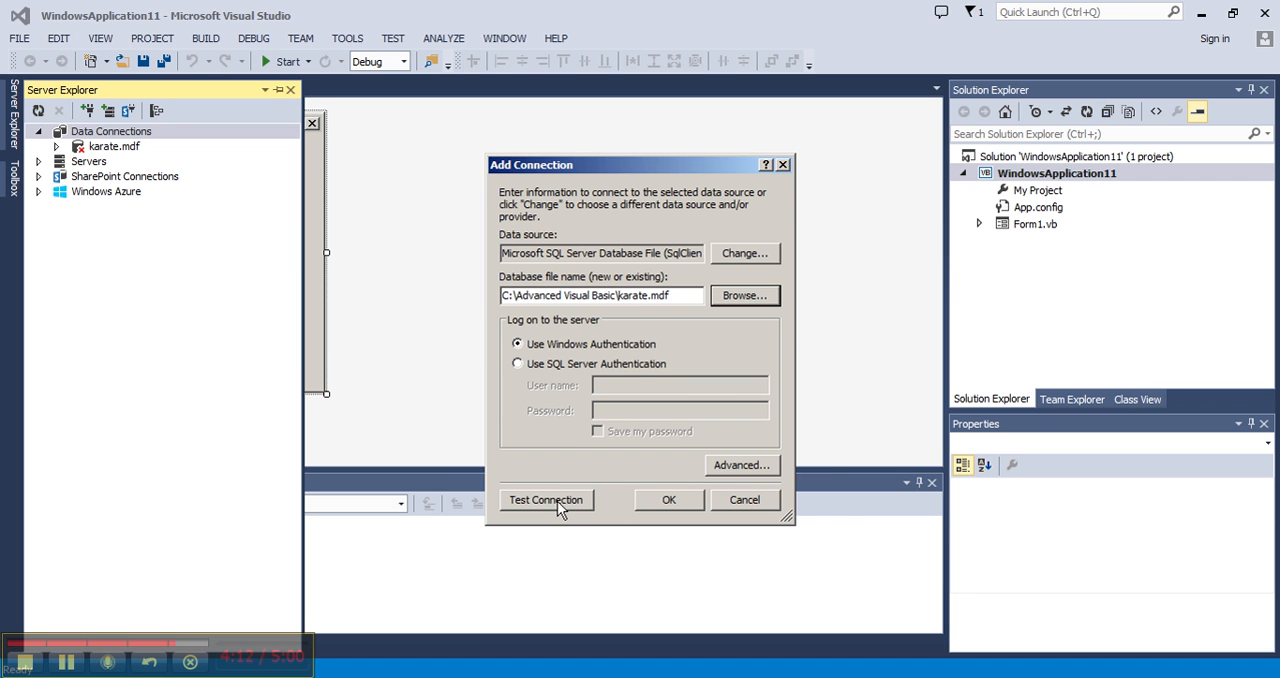
# Test the karate.mdf connection, dismiss the incompatibility error, accept Add Connection, and agree to upgrade the database file.
pyautogui.click(545, 500)
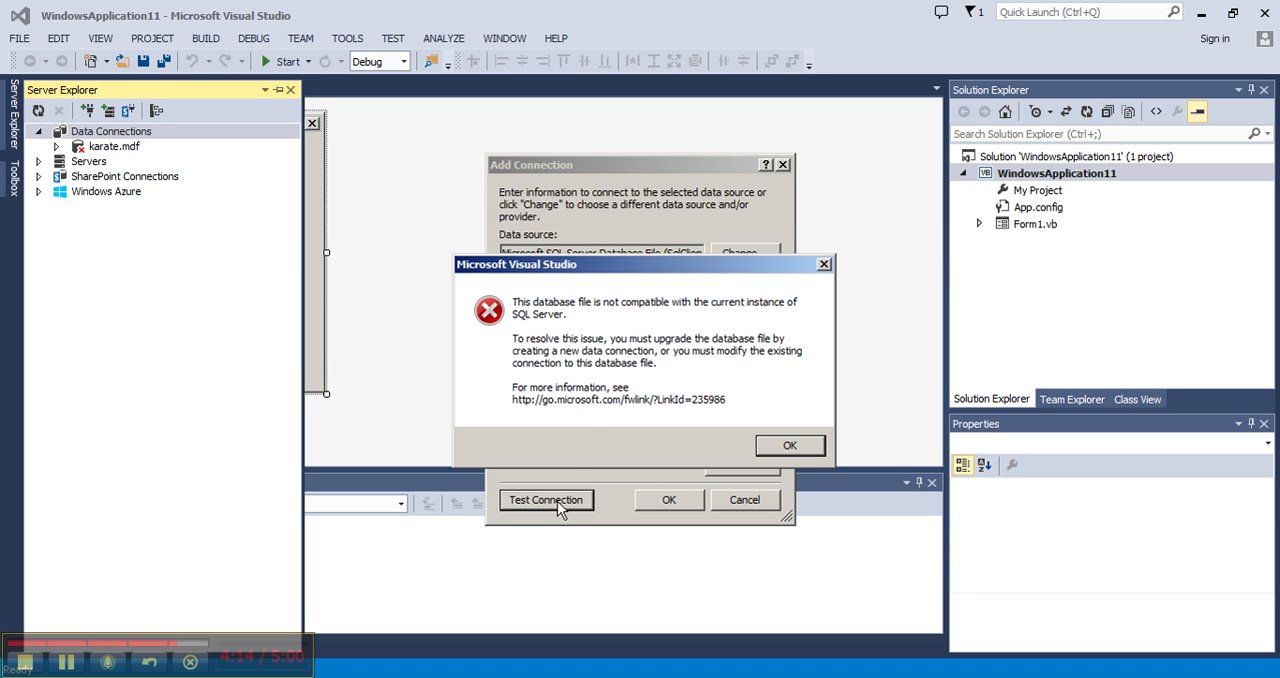
pyautogui.moveTo(590, 320)
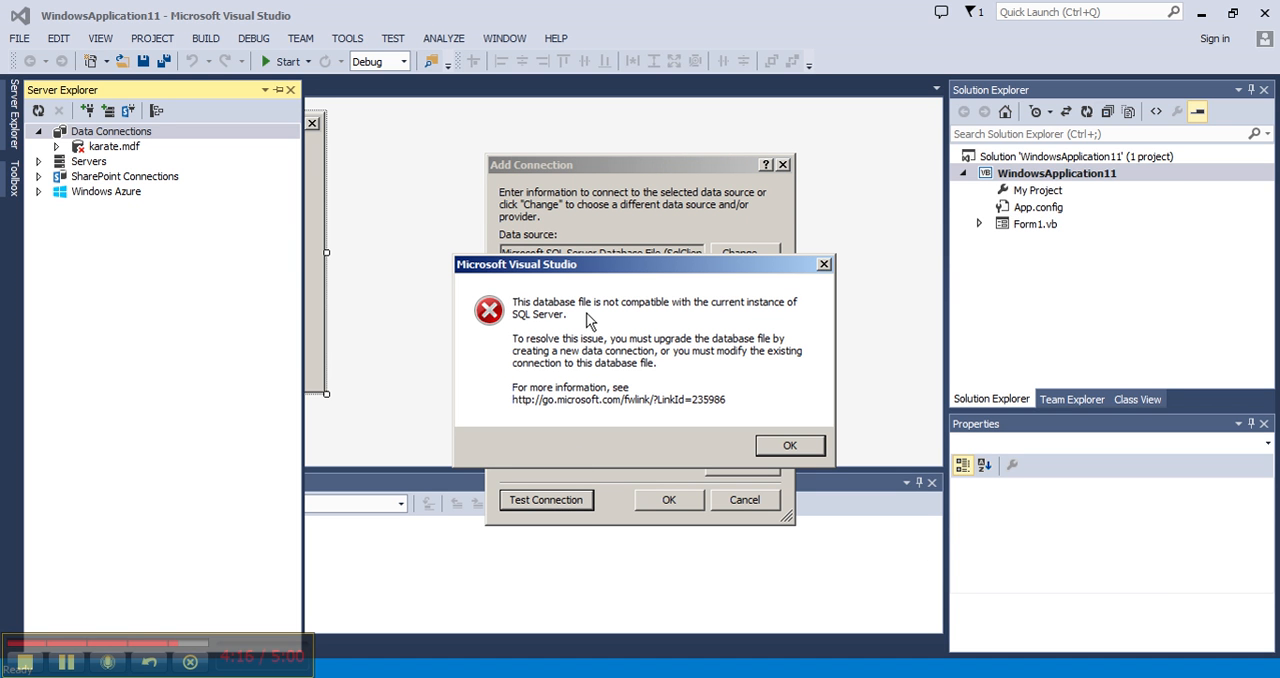
pyautogui.moveTo(742, 313)
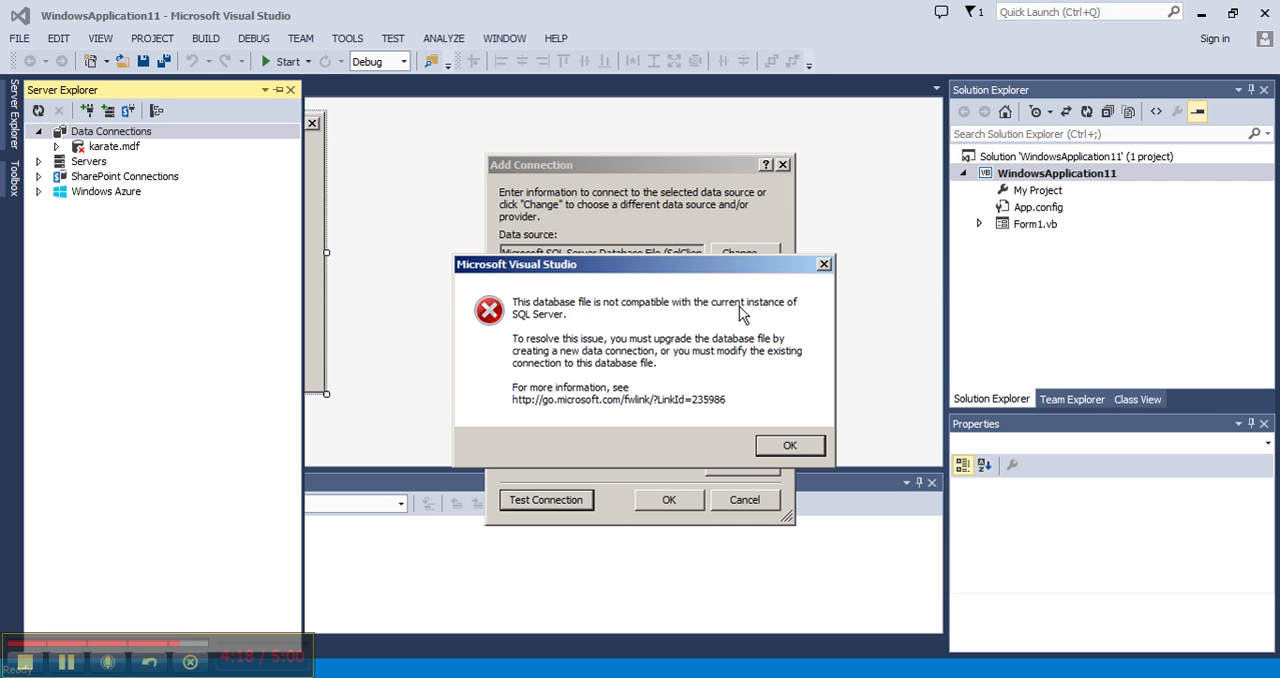
pyautogui.click(789, 445)
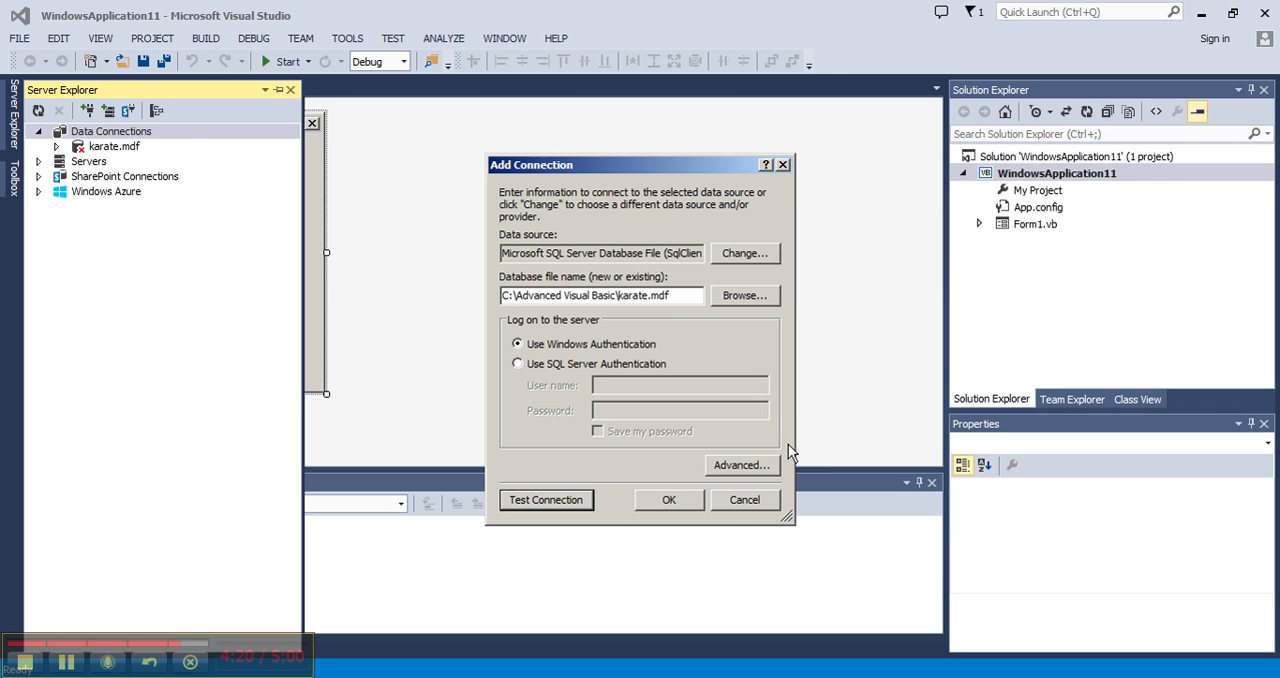
pyautogui.click(668, 499)
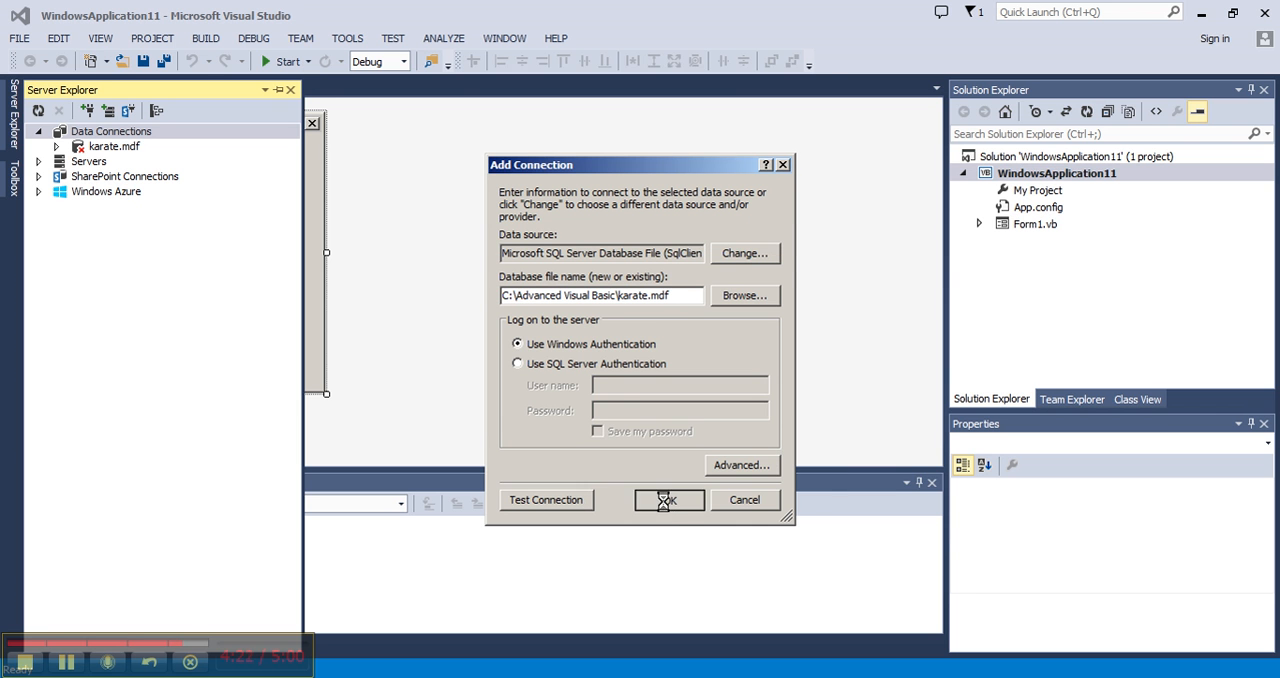
pyautogui.click(668, 500)
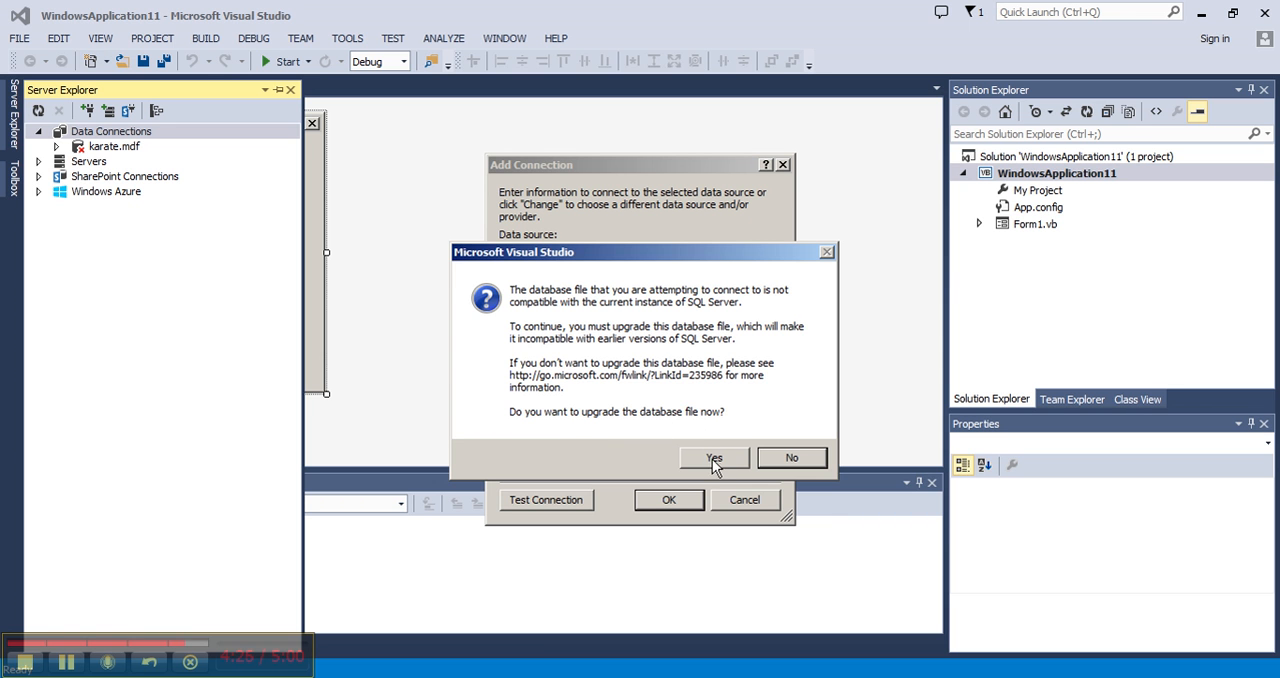
pyautogui.click(714, 457)
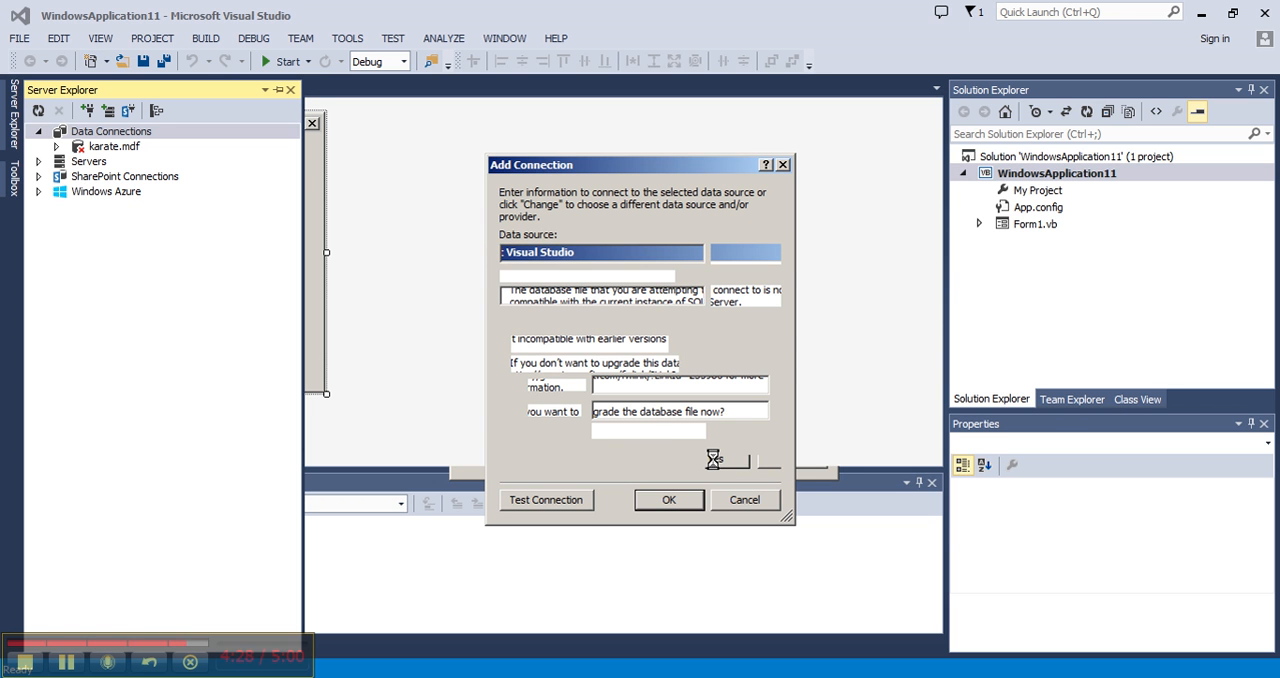